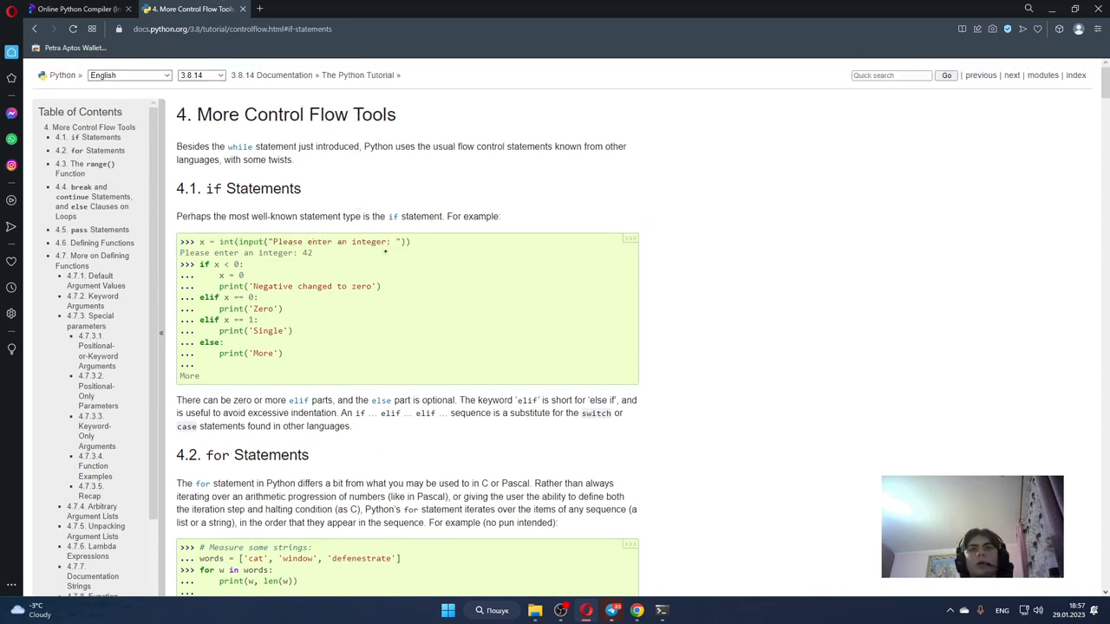
mouse_move(399, 114)
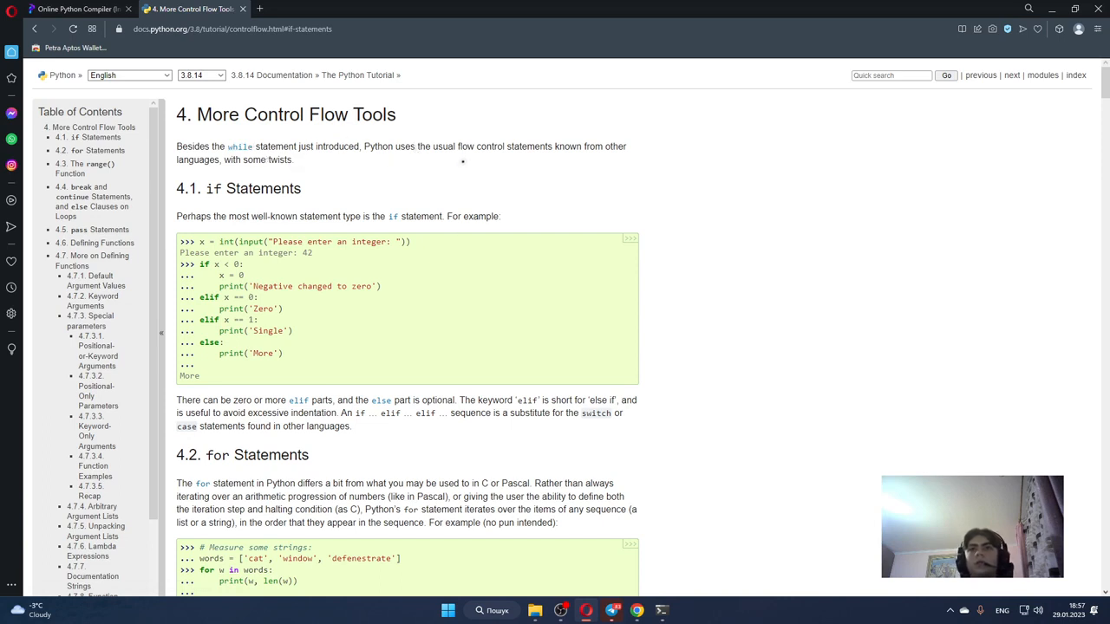
mouse_move(568, 171)
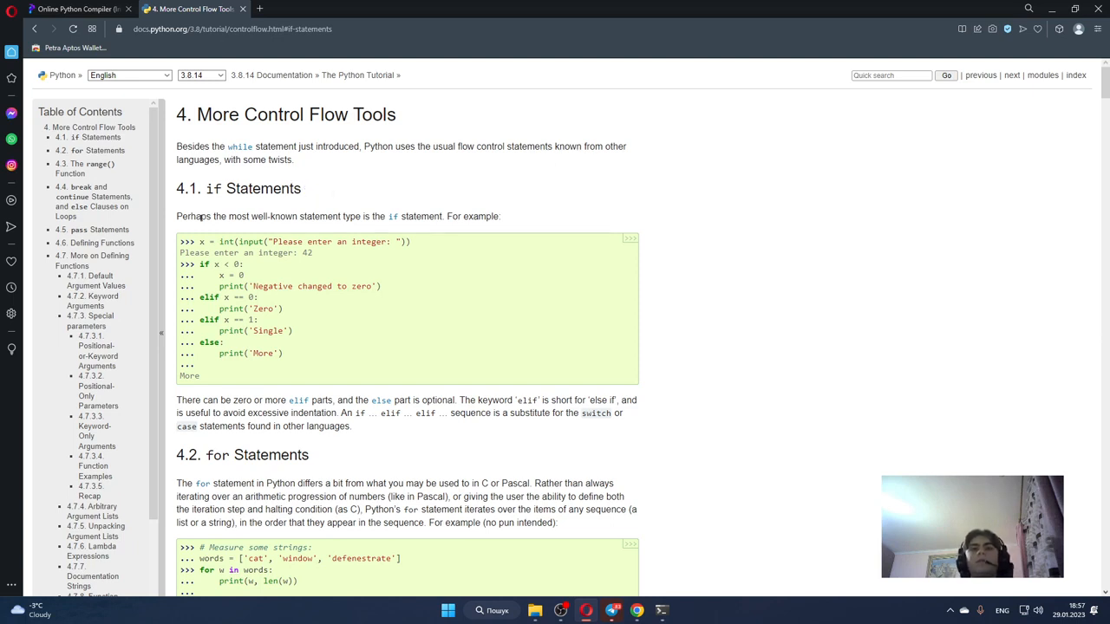
Step: Select the if example code block in the Python tutorial
double_click(192, 188)
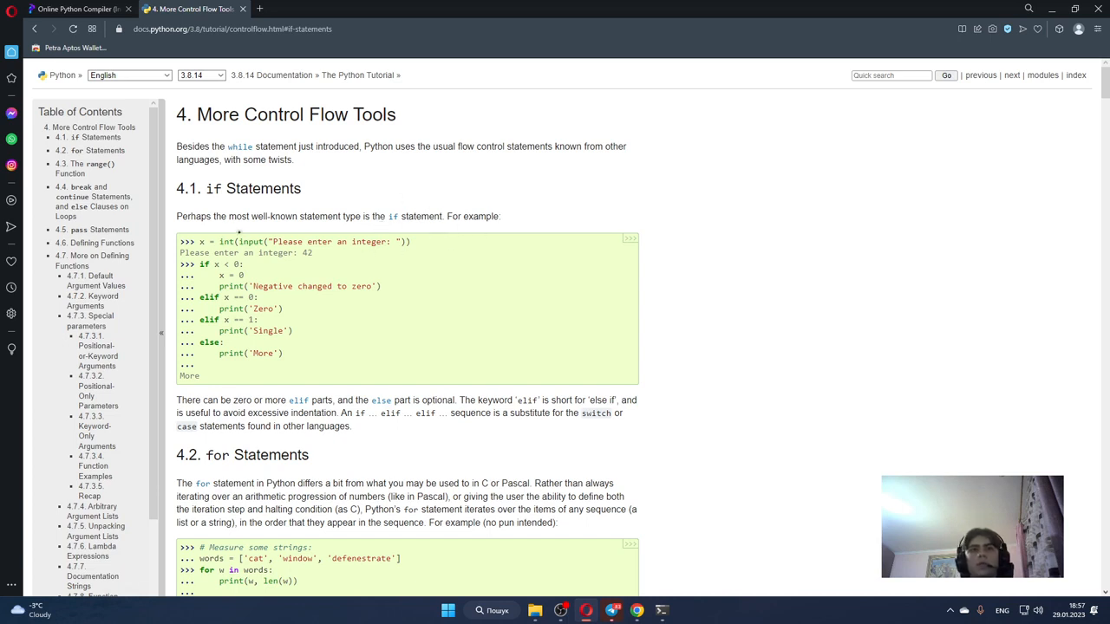
drag(199, 241, 399, 241)
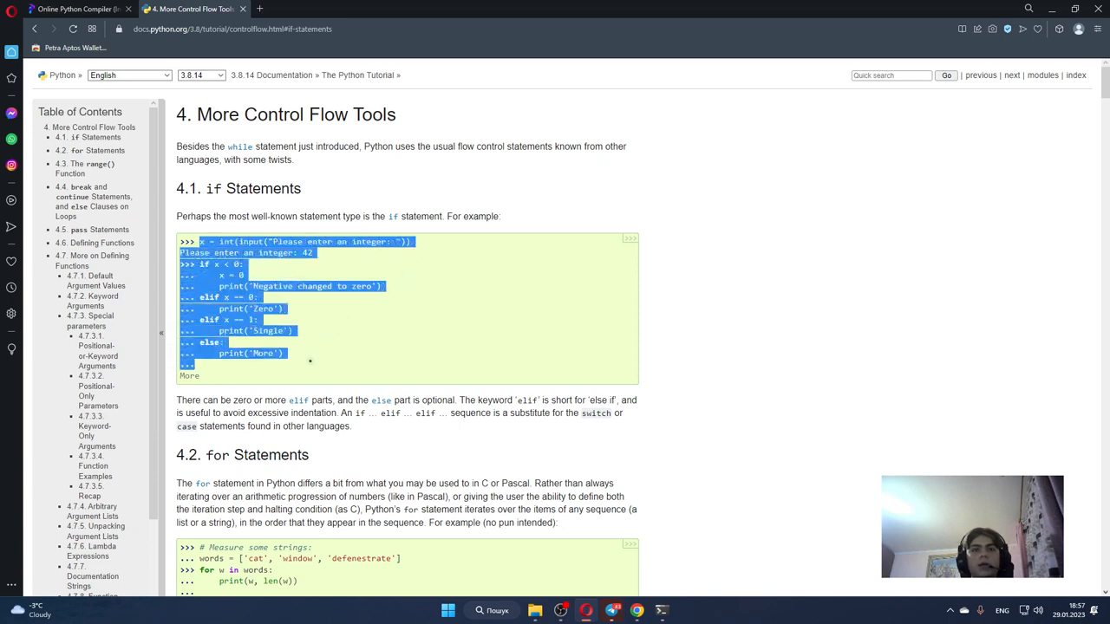
scroll(down, 3)
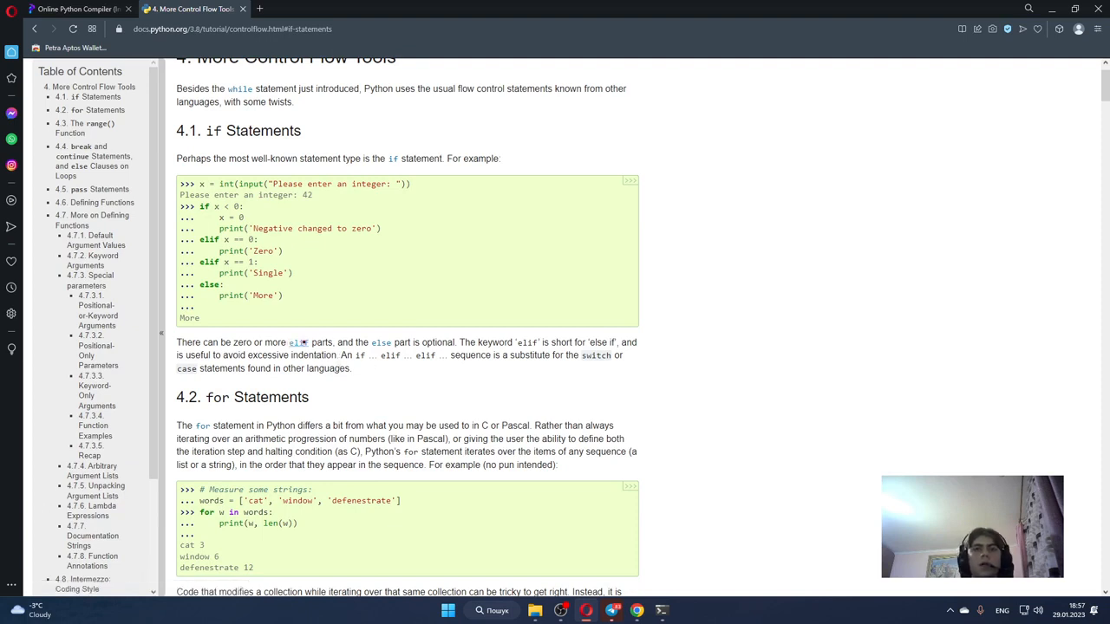
drag(197, 240, 255, 272)
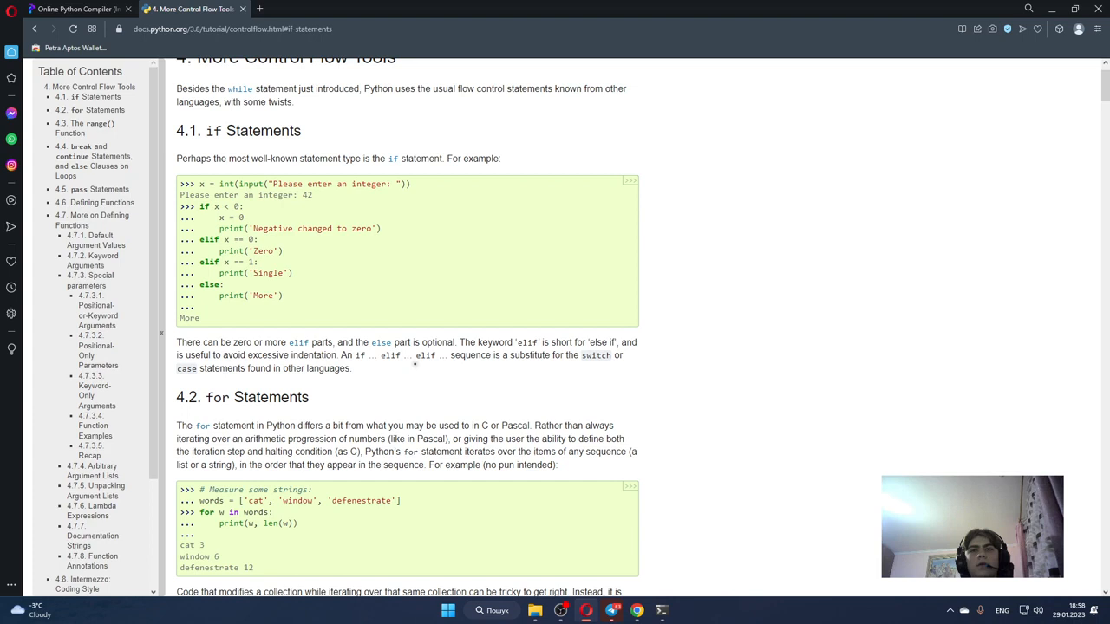
mouse_move(506, 368)
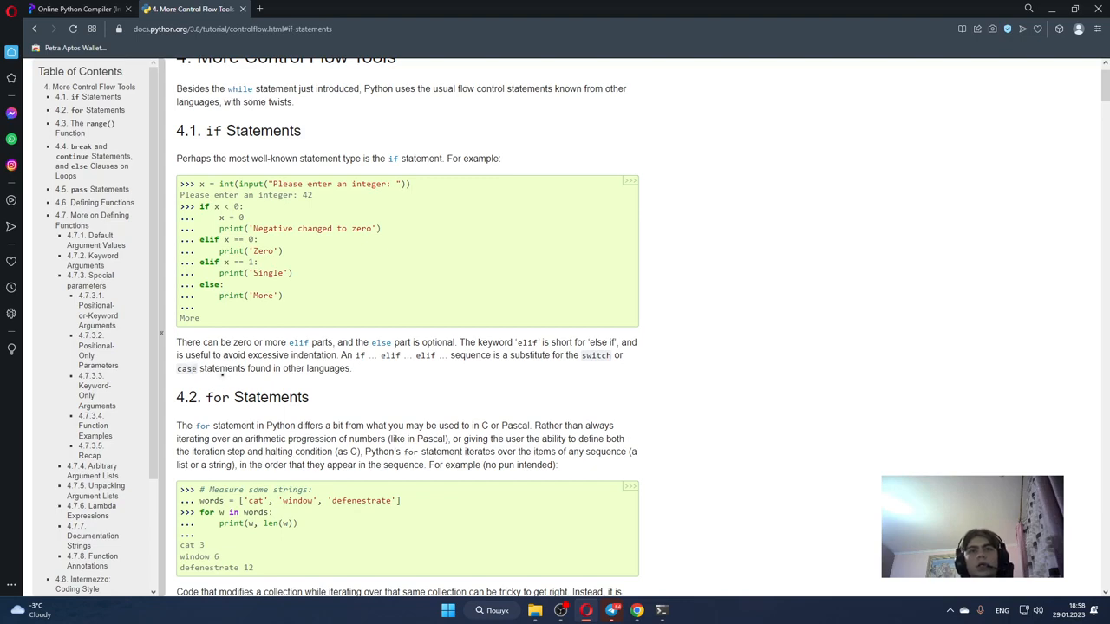
scroll(down, 3)
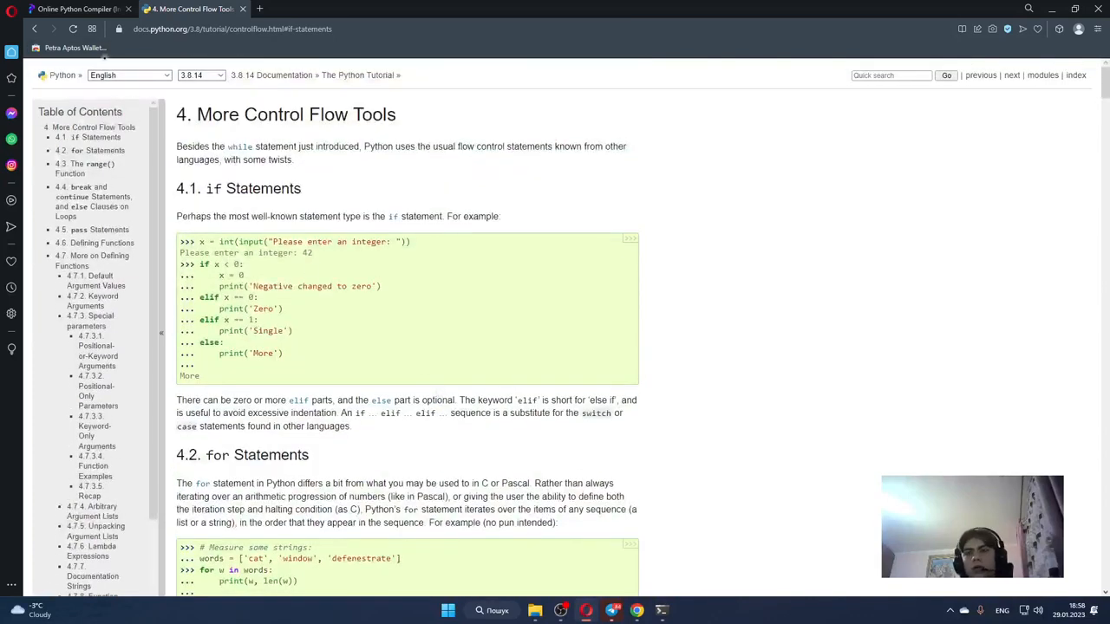
Step: Enter x = int(input("Please enter an integer: ")) as main.py's first line
double_click(212, 188)
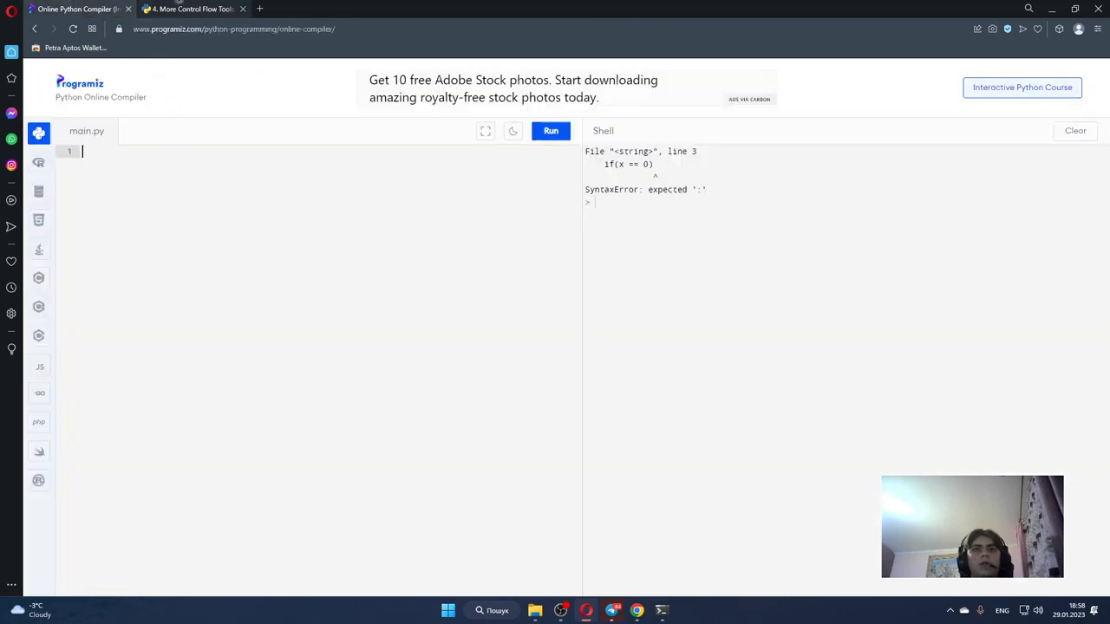
click(193, 8)
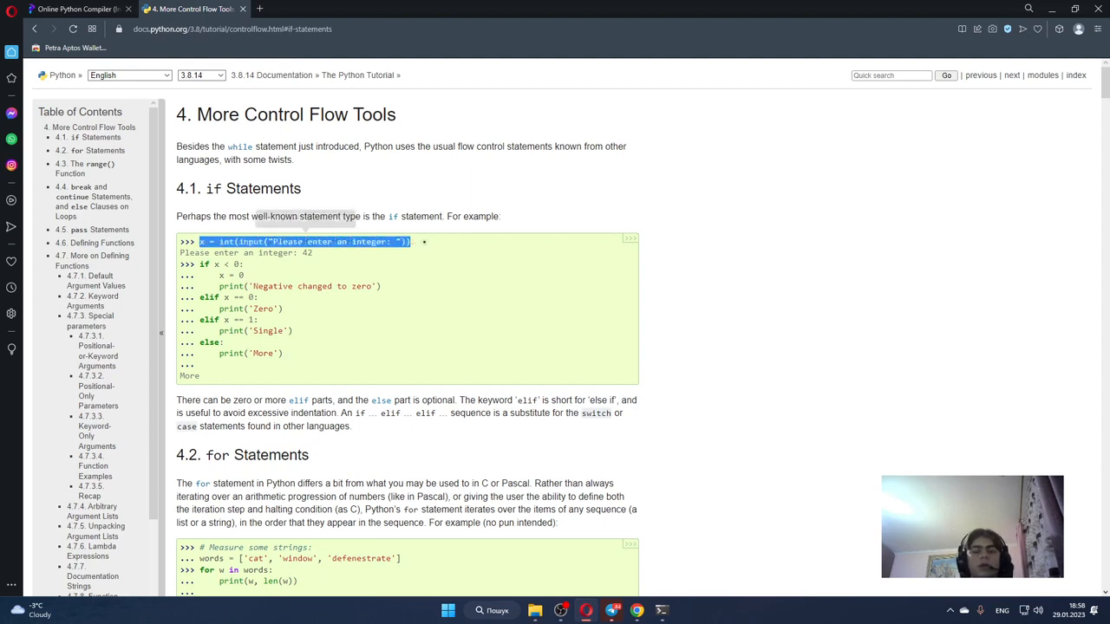
click(83, 9)
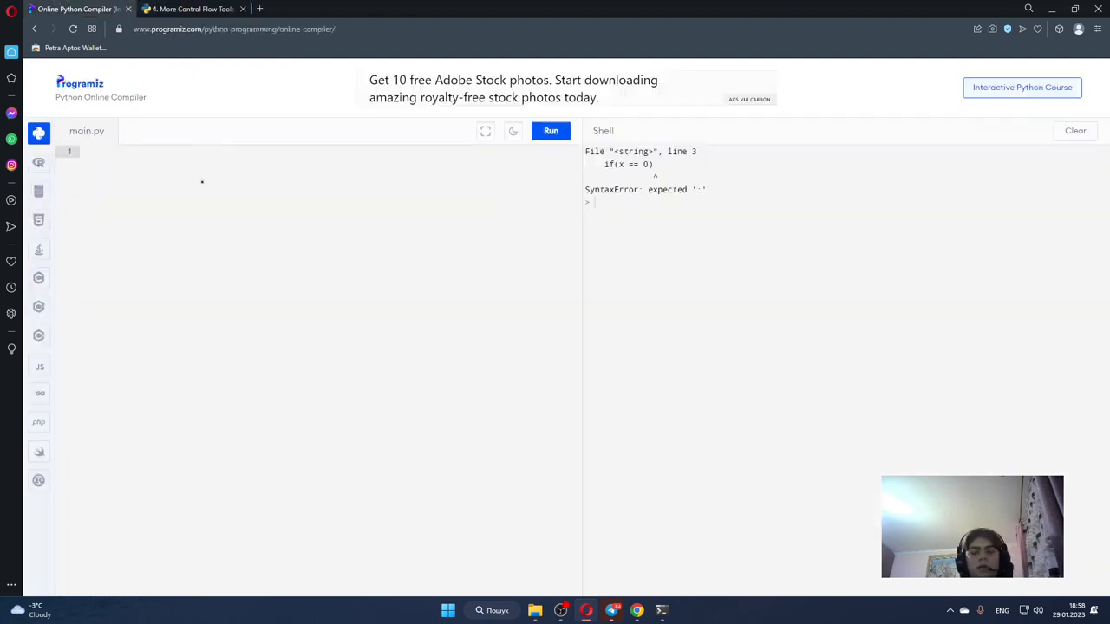
text(x = int(input("Please enter an integer: ")))
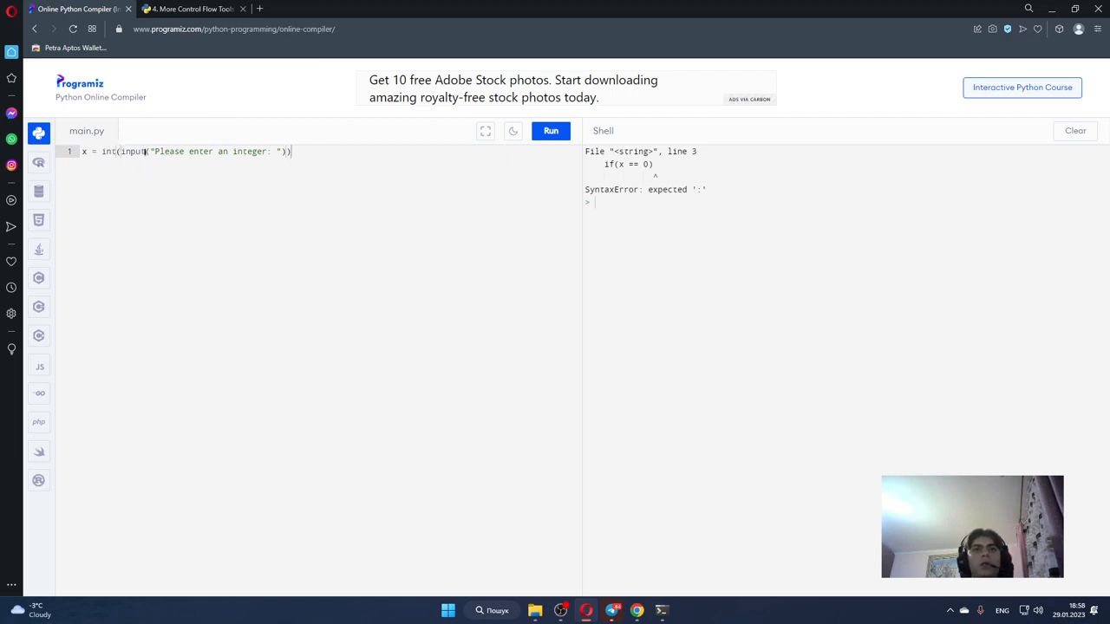
double_click(131, 151)
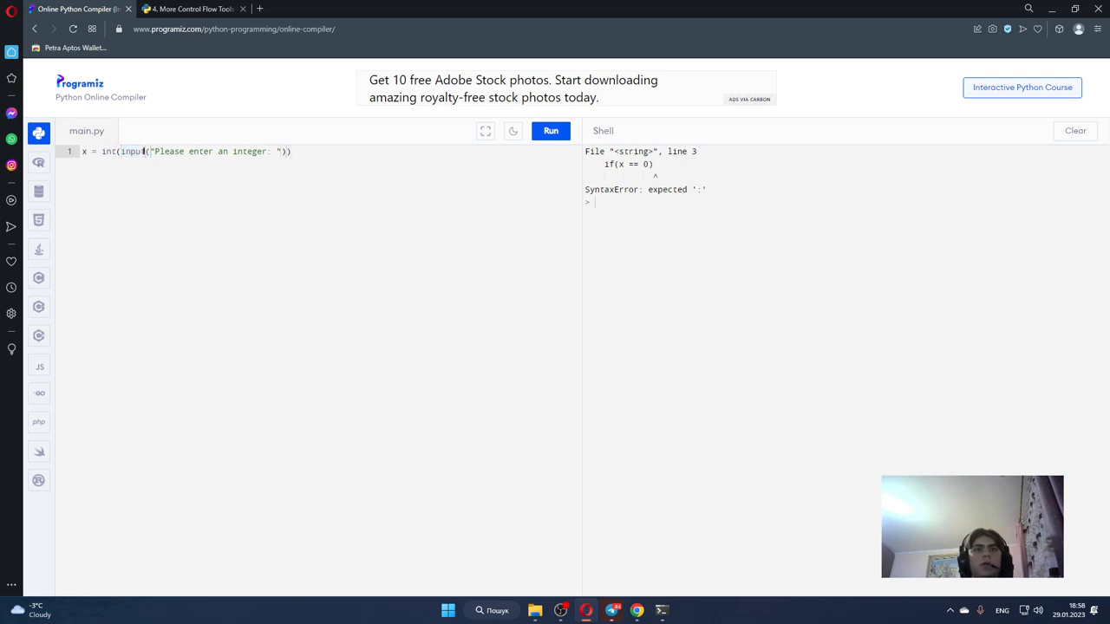
double_click(132, 151)
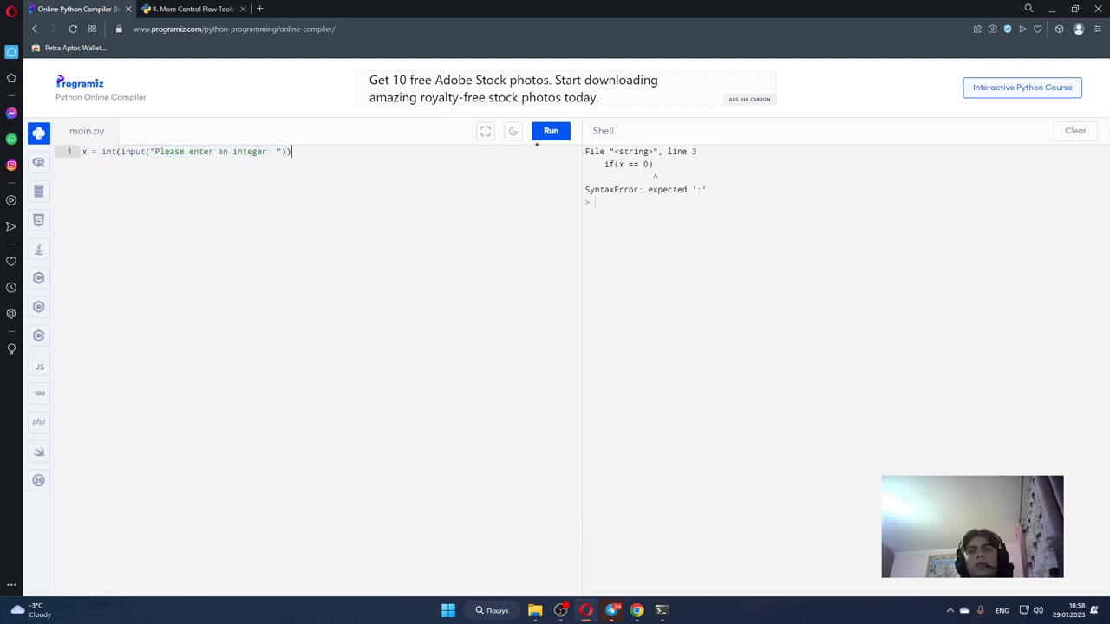
Step: Run the one-line program and answer the integer prompt with 54
click(551, 131)
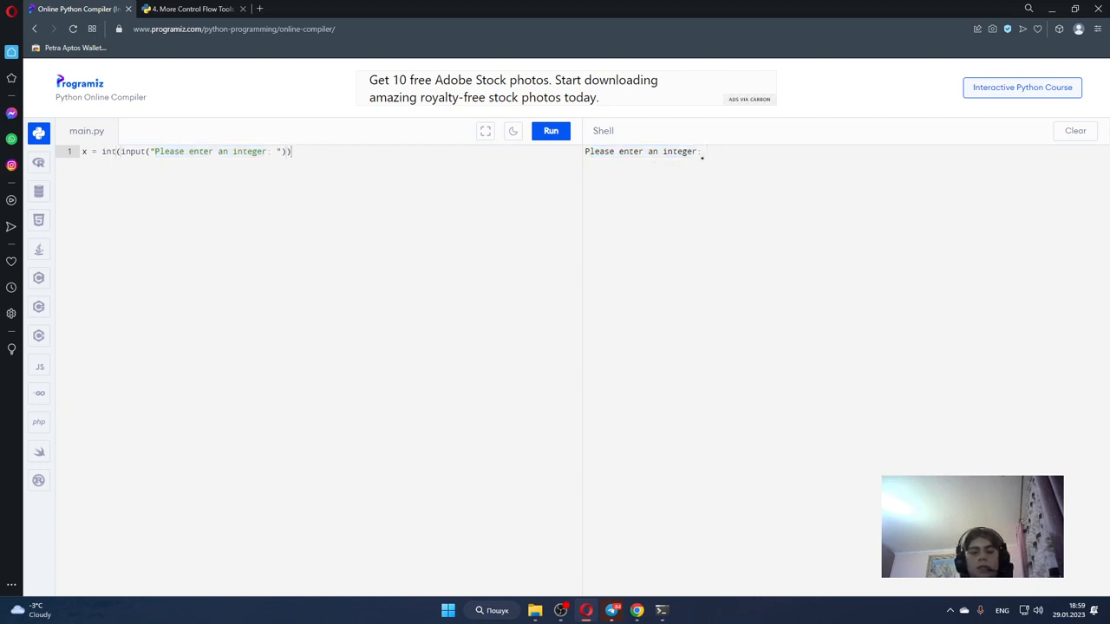
text(54)
click(318, 176)
text(if)
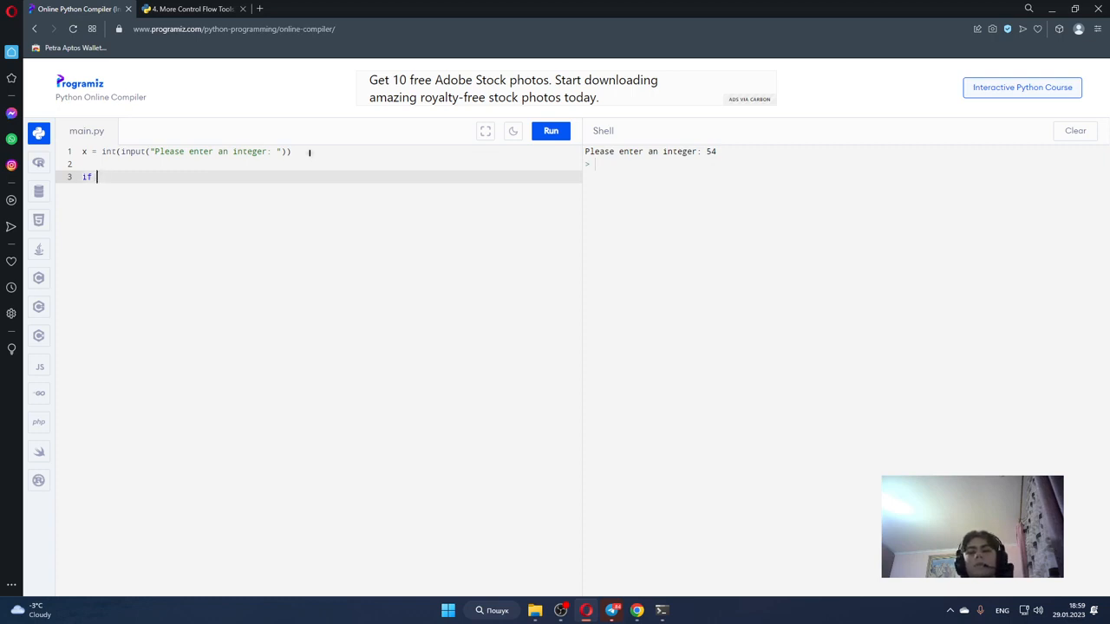
Step: Write the if x == 0 condition with a print("zero") body
text(x)
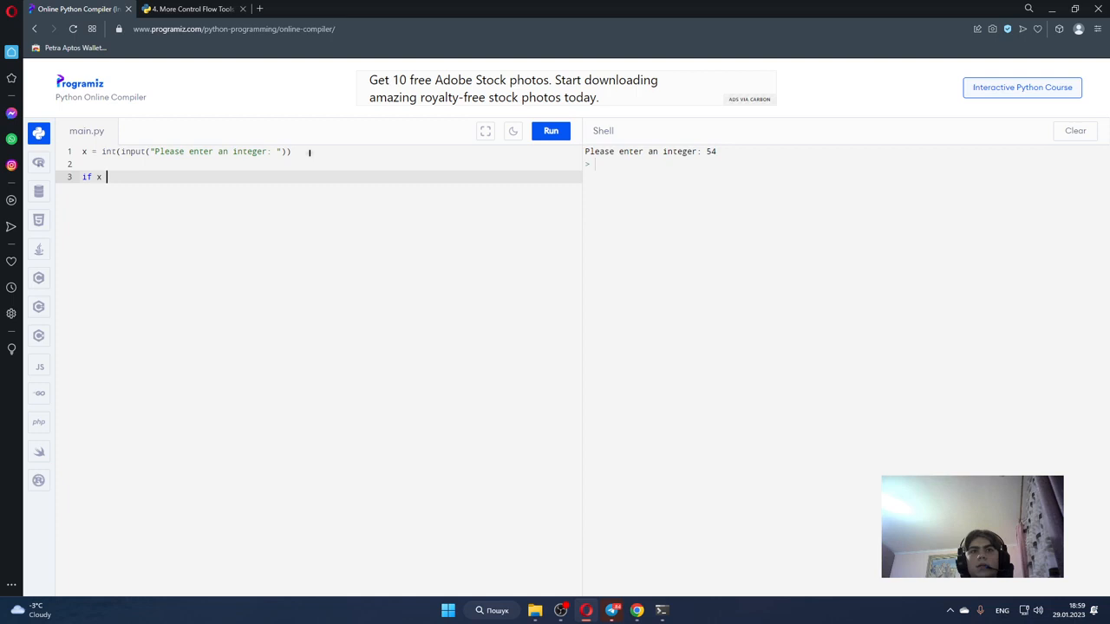
text(== 0)
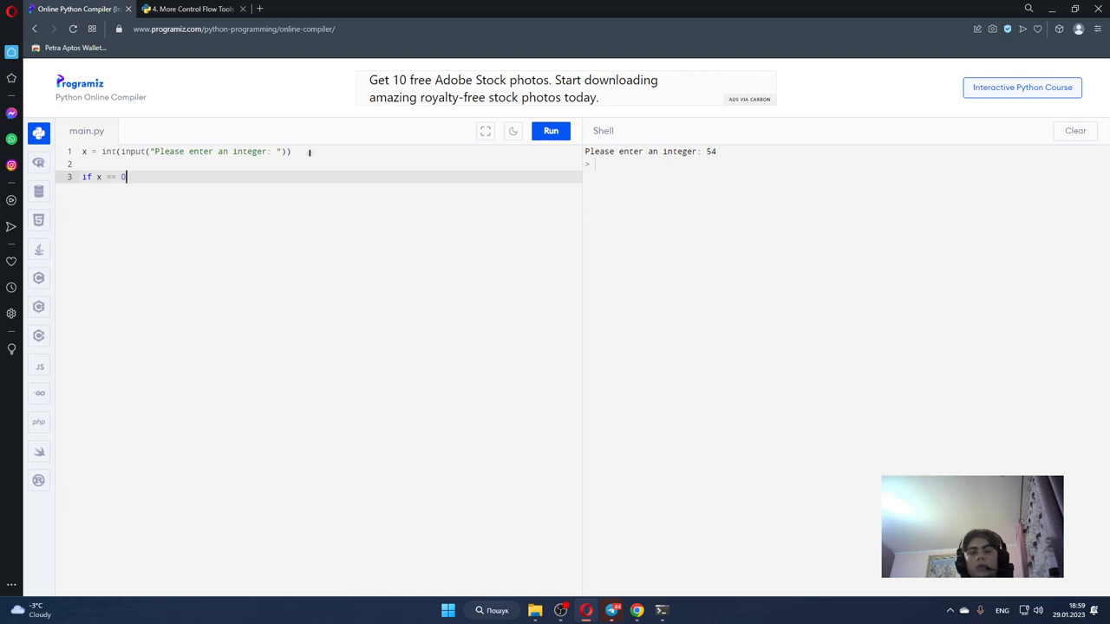
key(Enter)
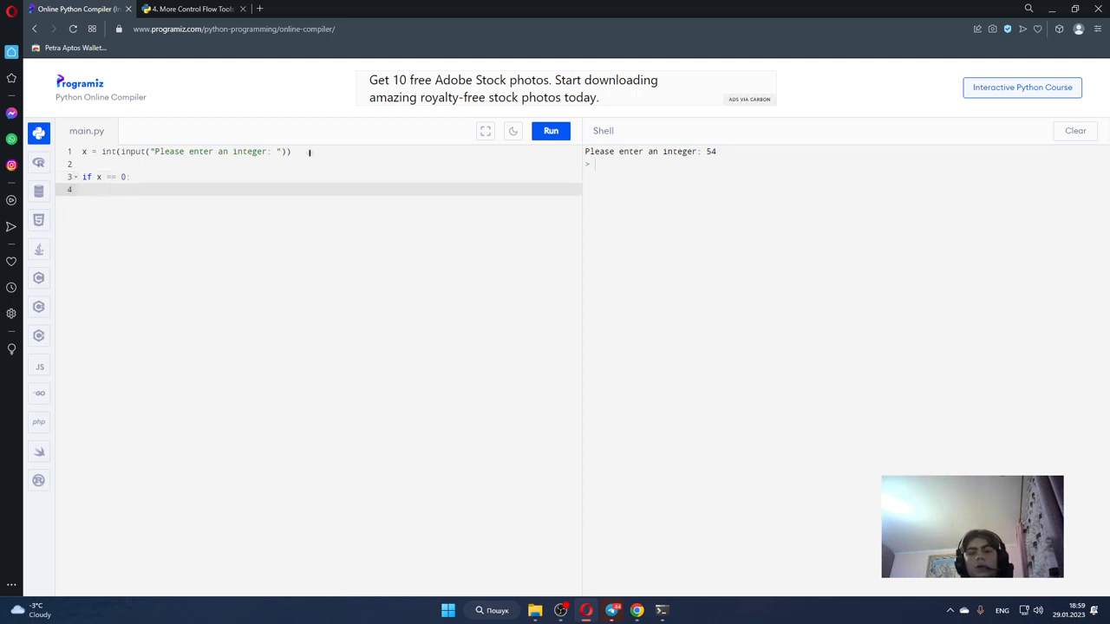
click(199, 10)
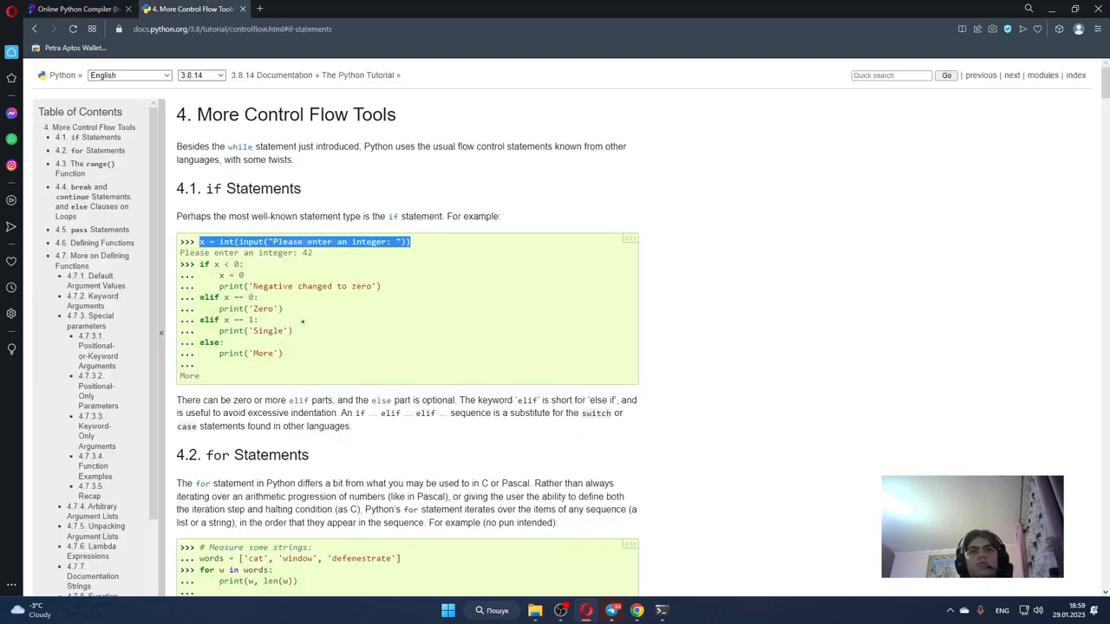
click(91, 9)
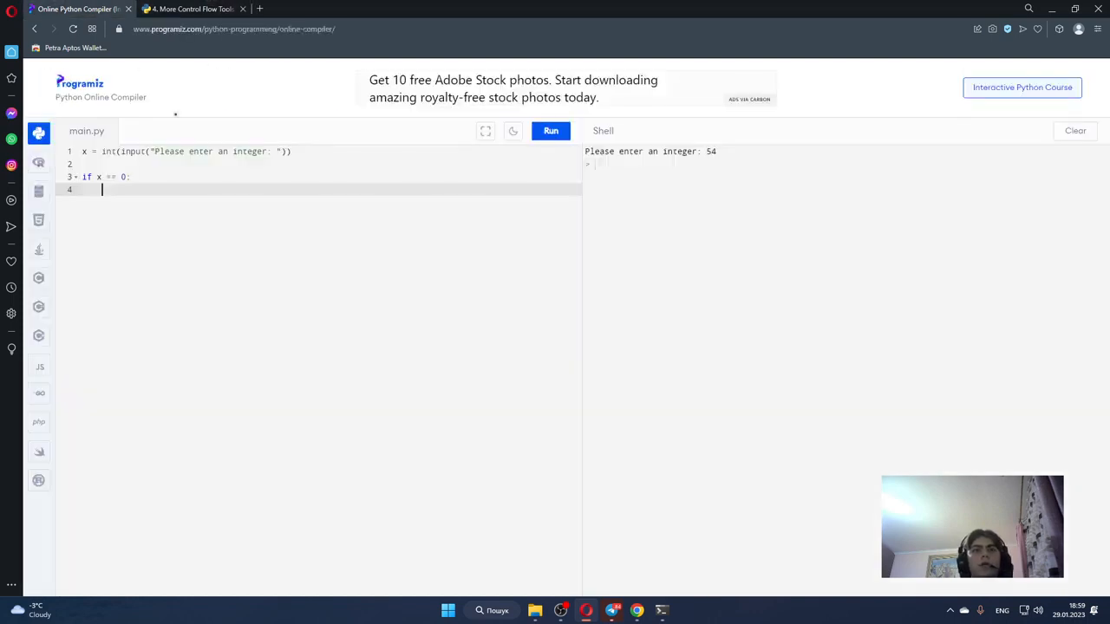
text(pr)
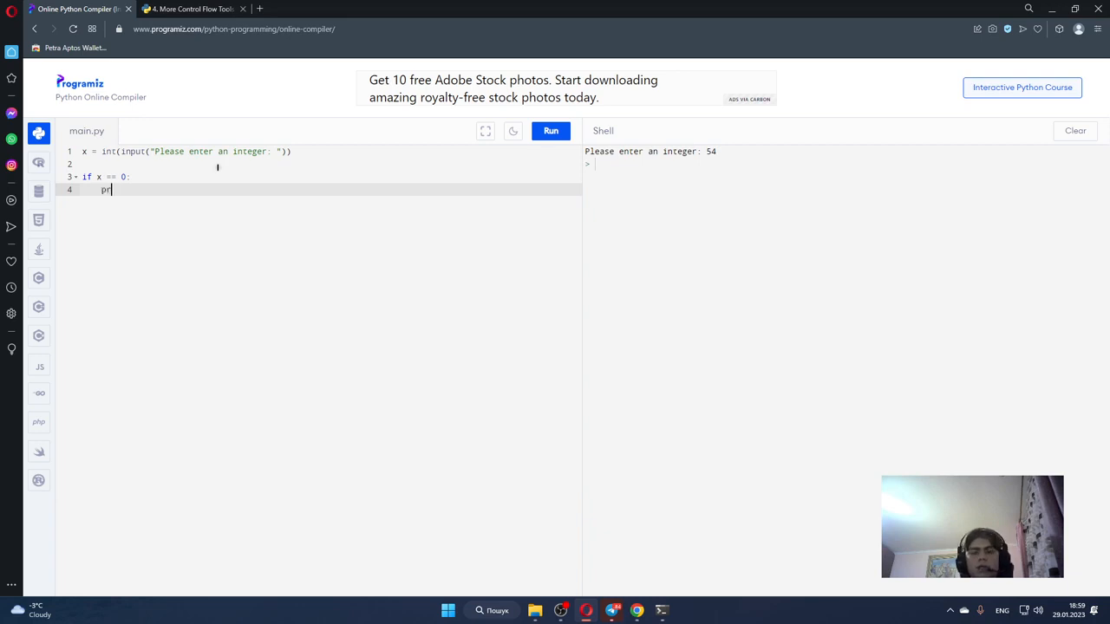
text(int())
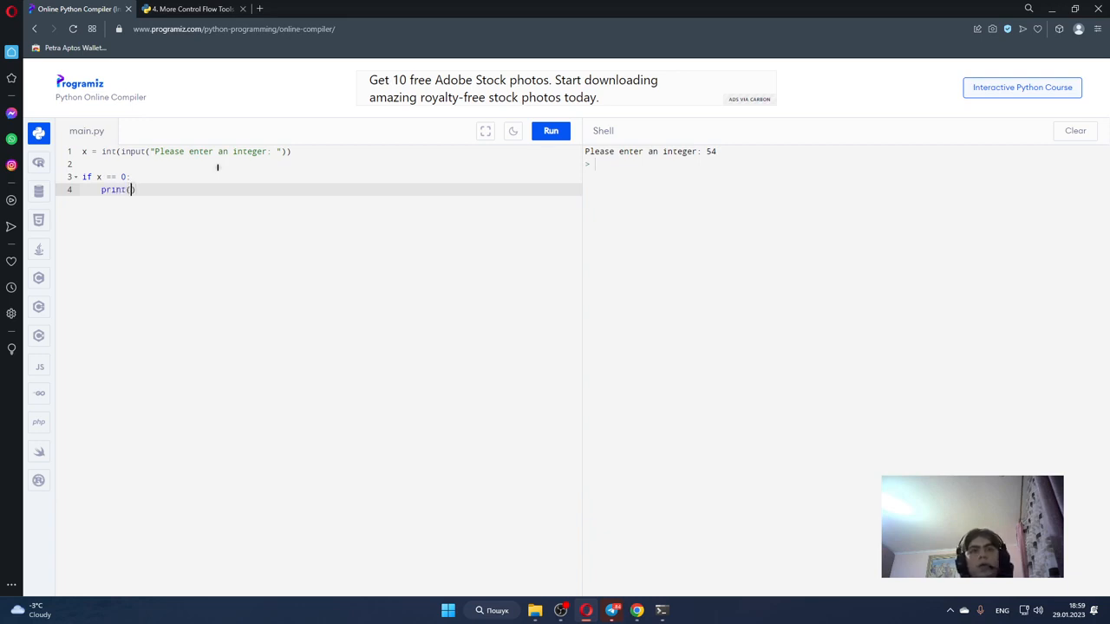
text("z")
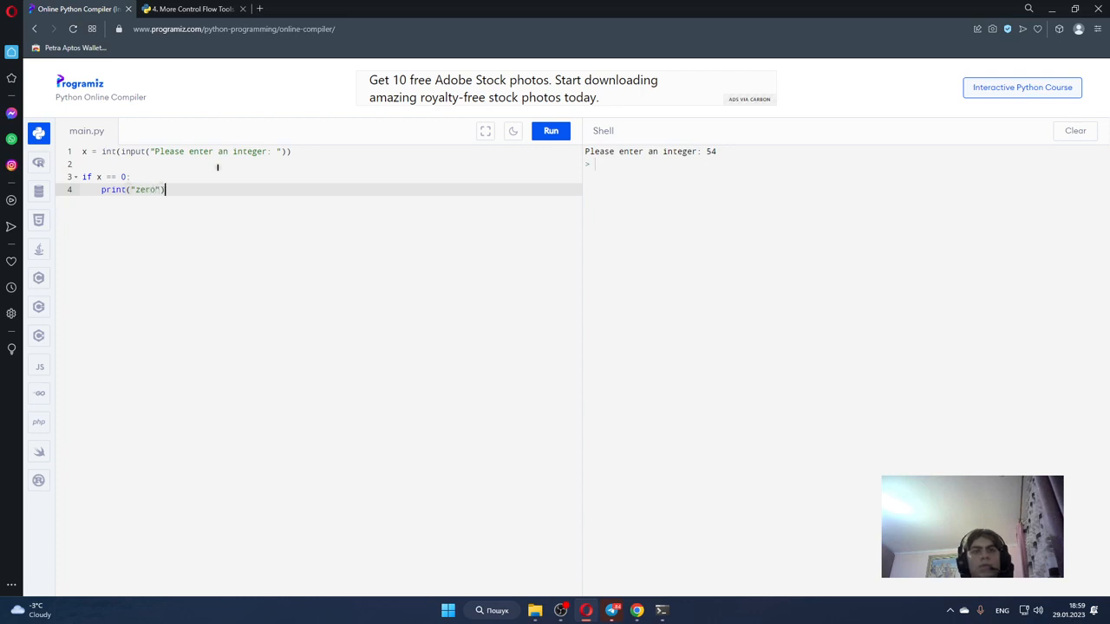
key(Enter)
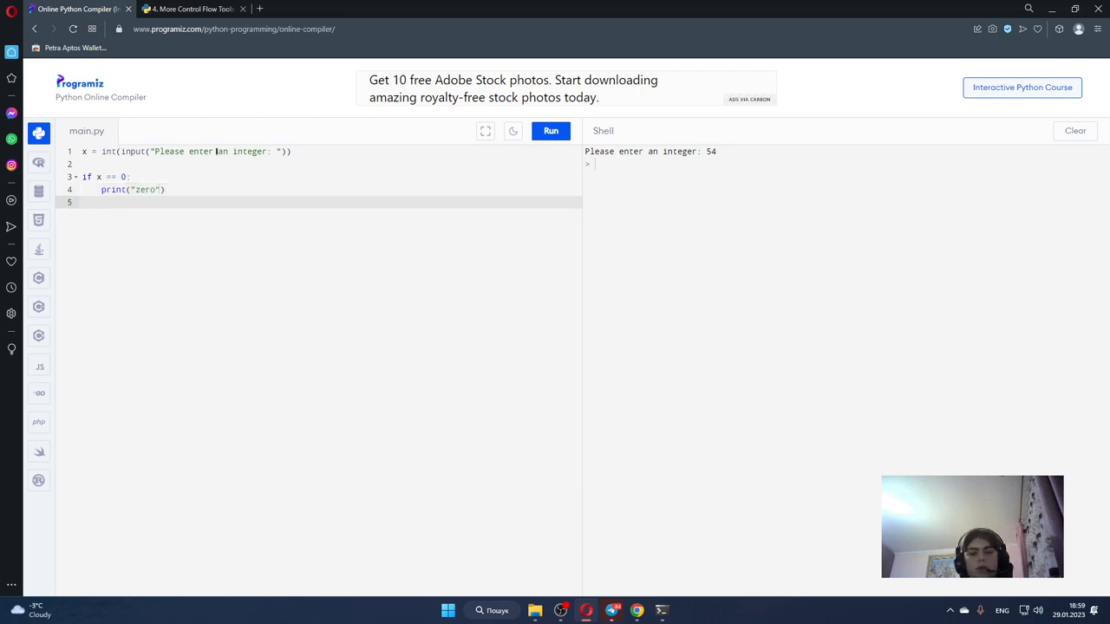
Step: Add an unindented elif x == 1 branch whose body prints "one"
text(el)
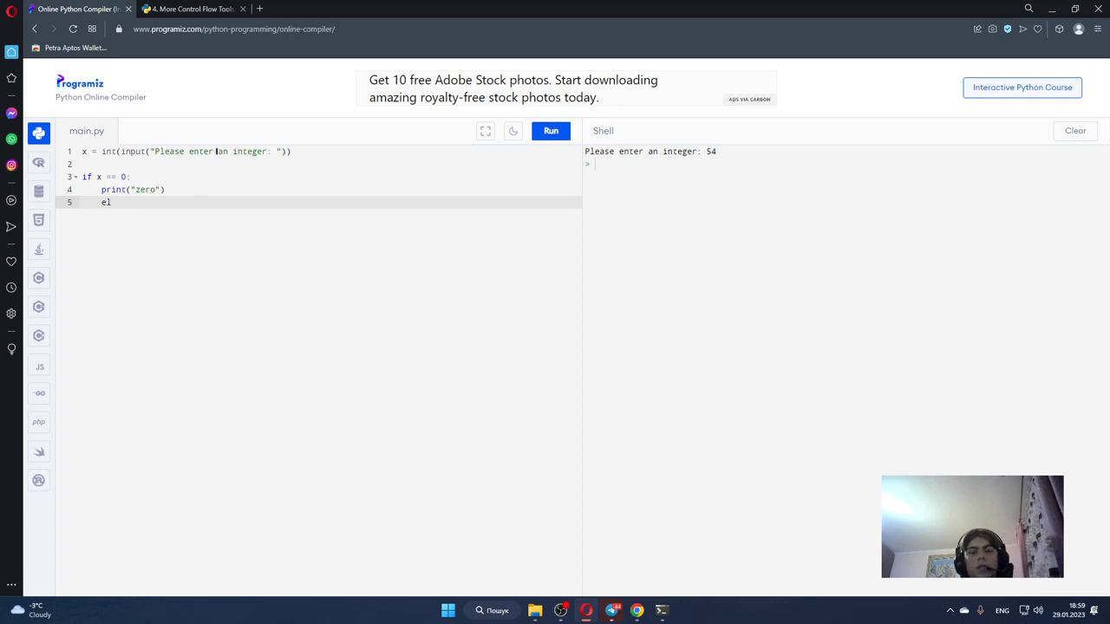
text(if)
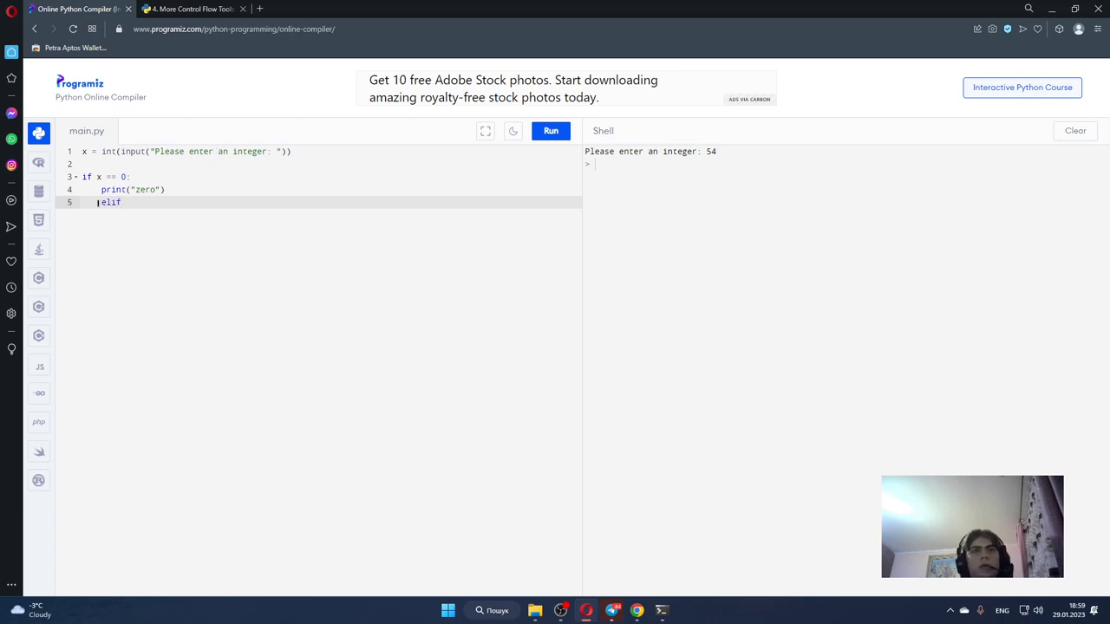
key(Backspace)
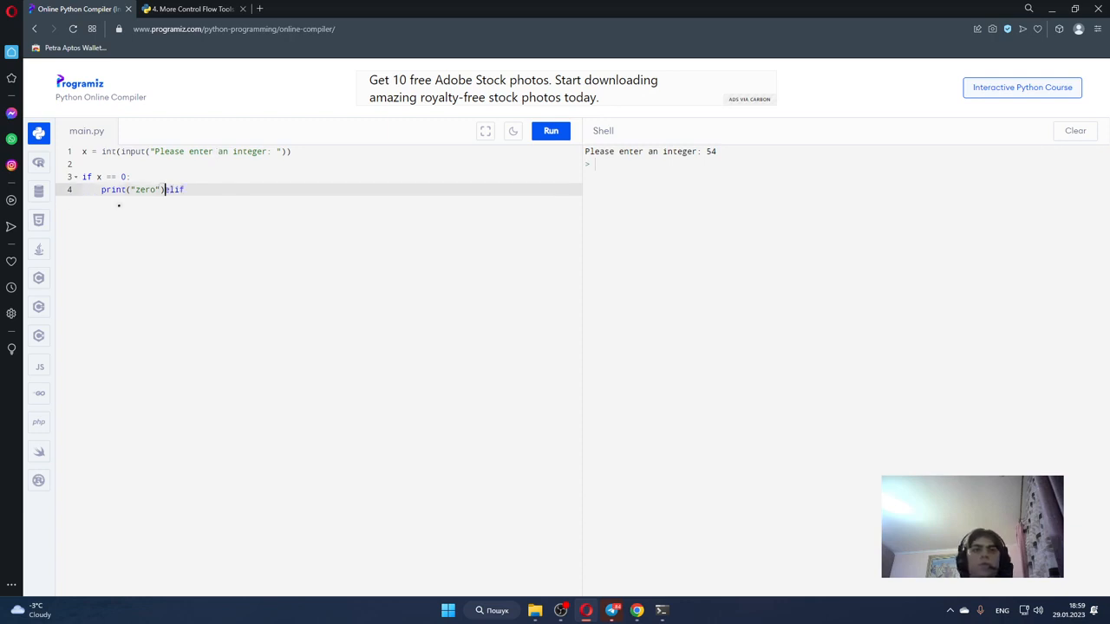
key(Enter)
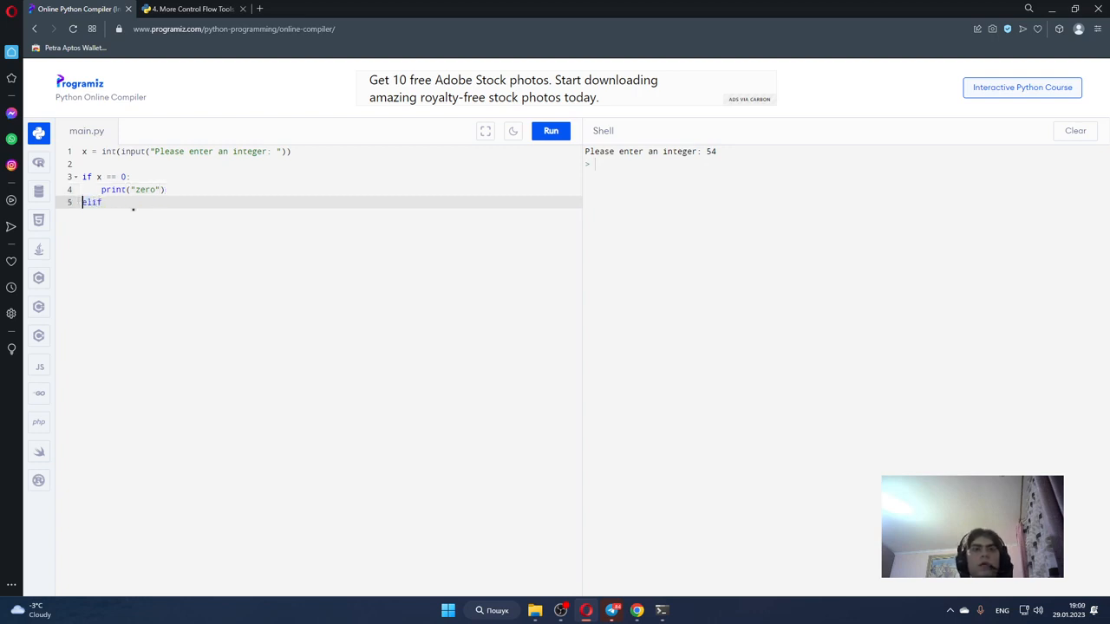
text(x)
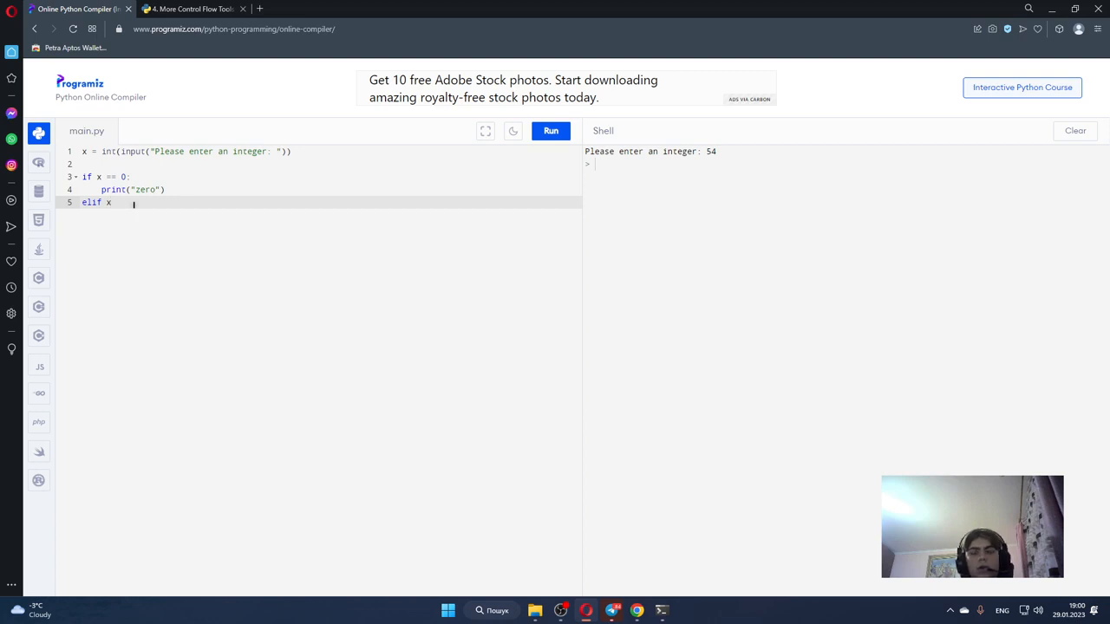
text(==)
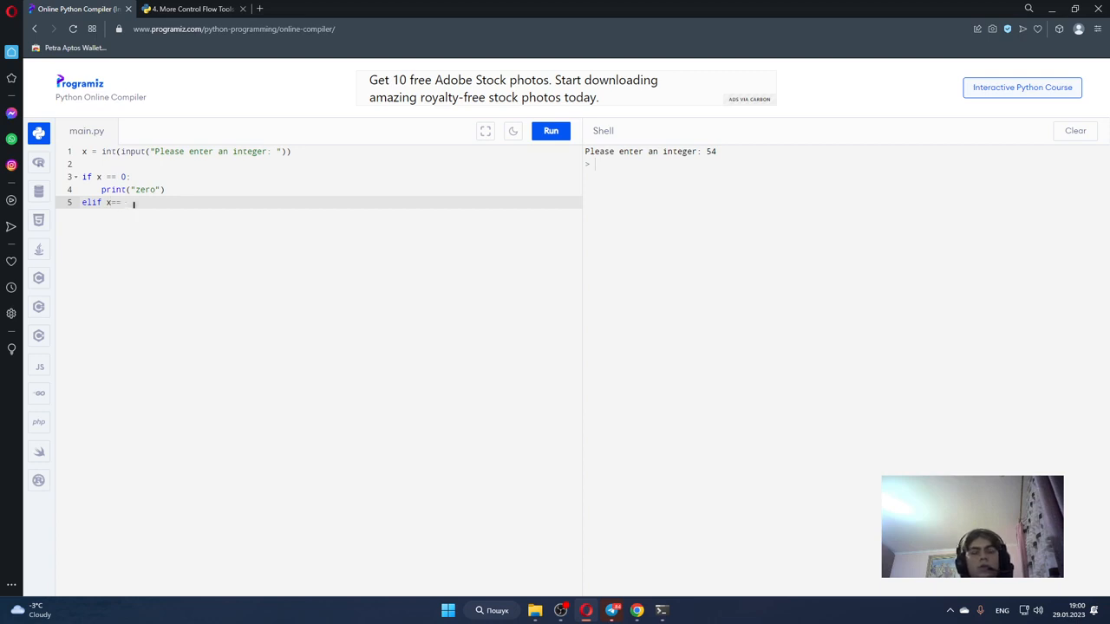
text(1:)
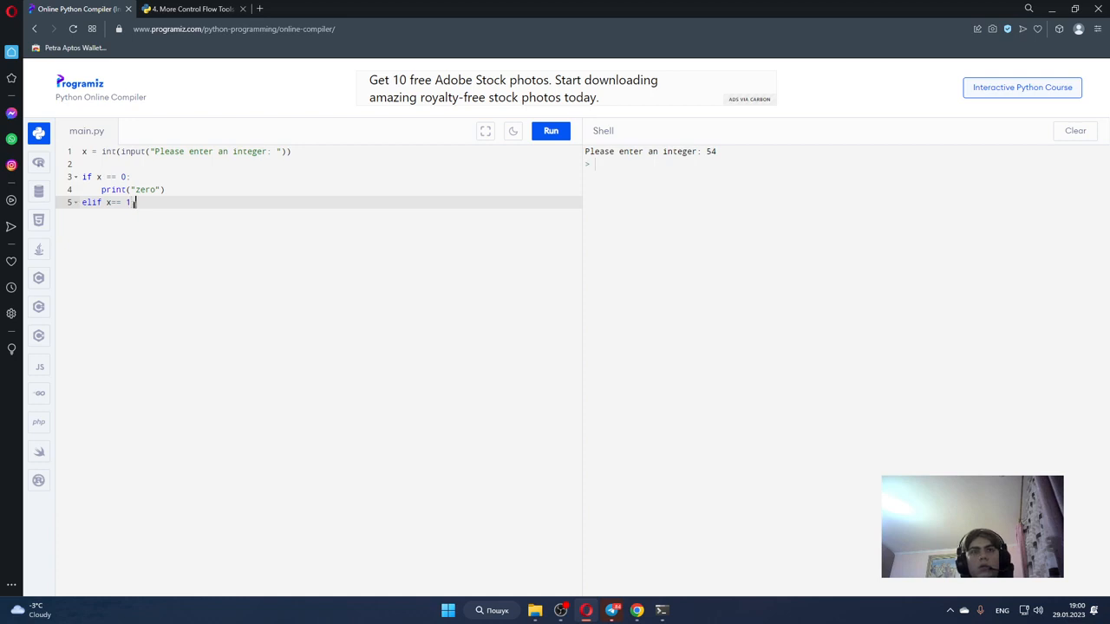
key(Enter)
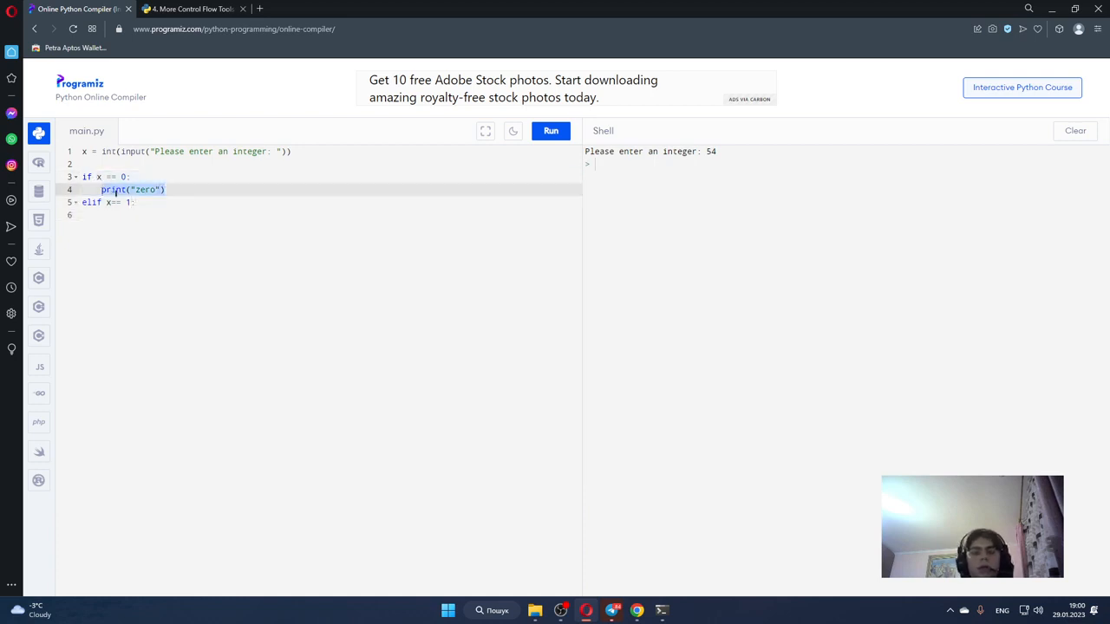
text(print("zero"))
click(318, 215)
text(print("o)
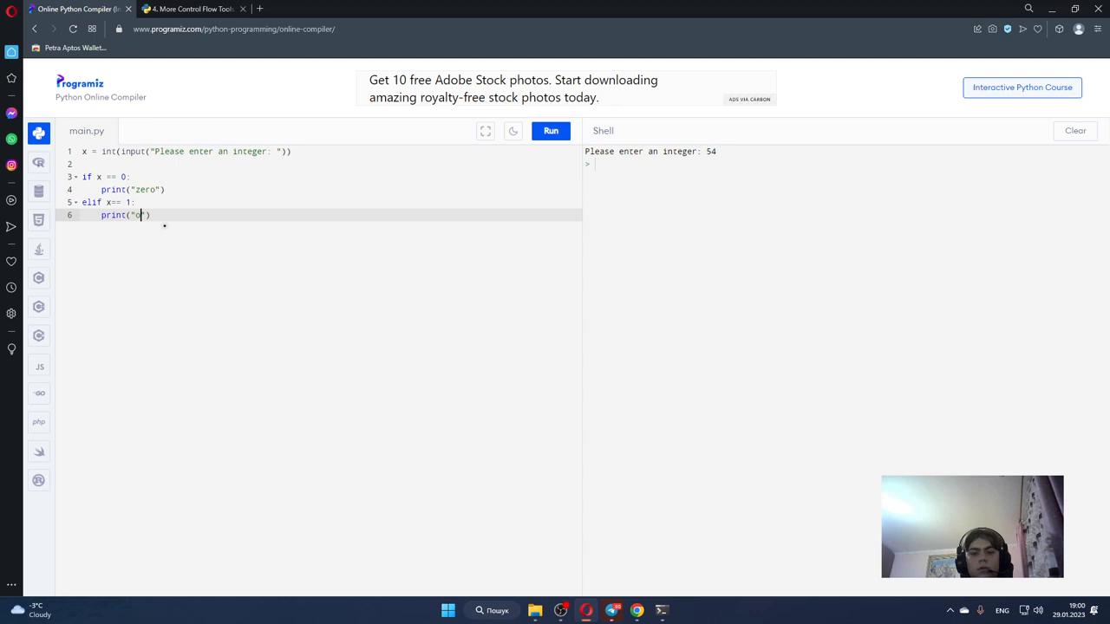
text(ne)
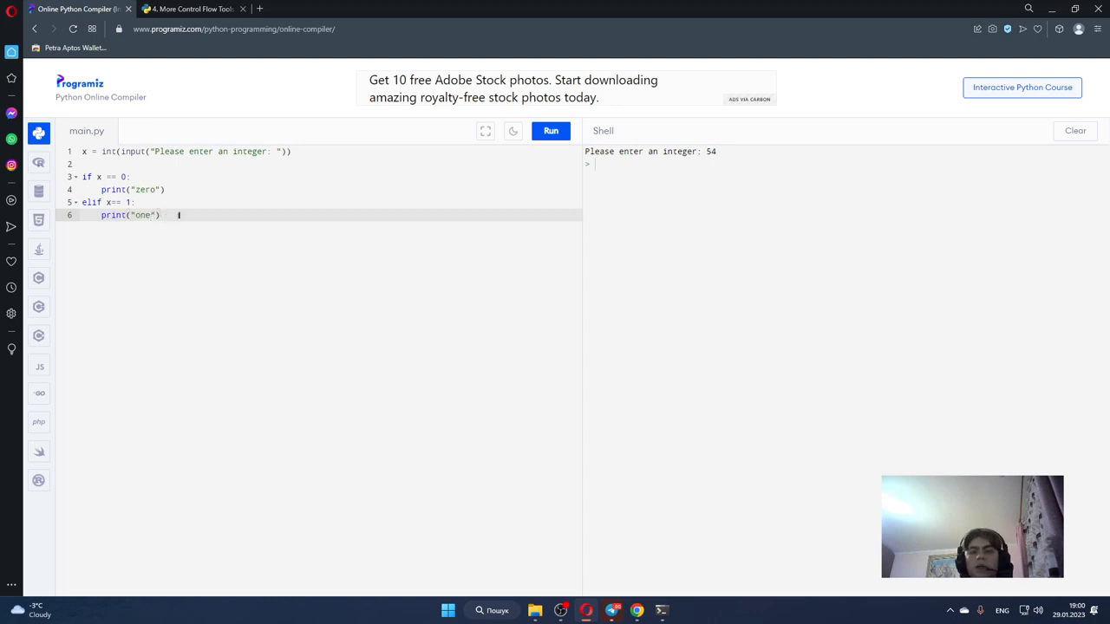
click(199, 10)
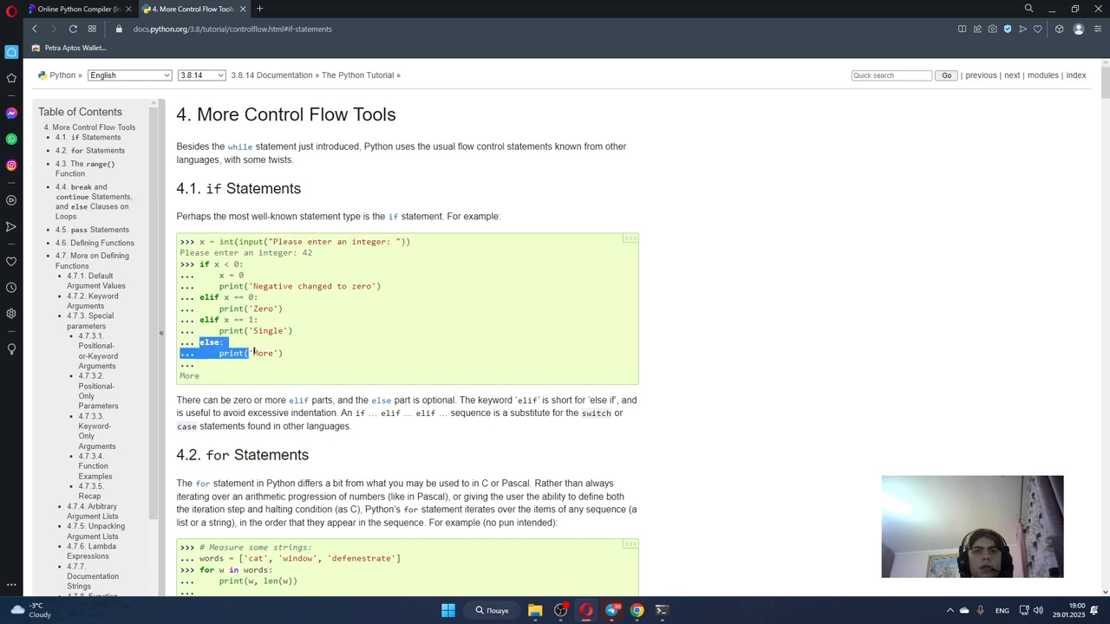
Step: Copy the tutorial's else: print('More') lines for the end of main.py
right_click(254, 354)
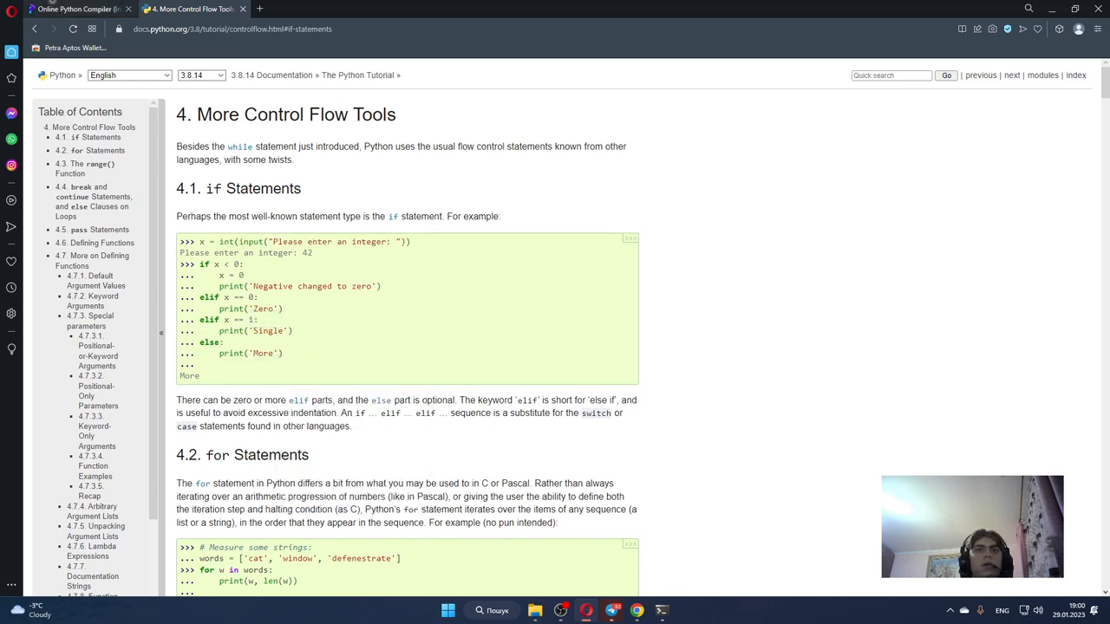
click(83, 14)
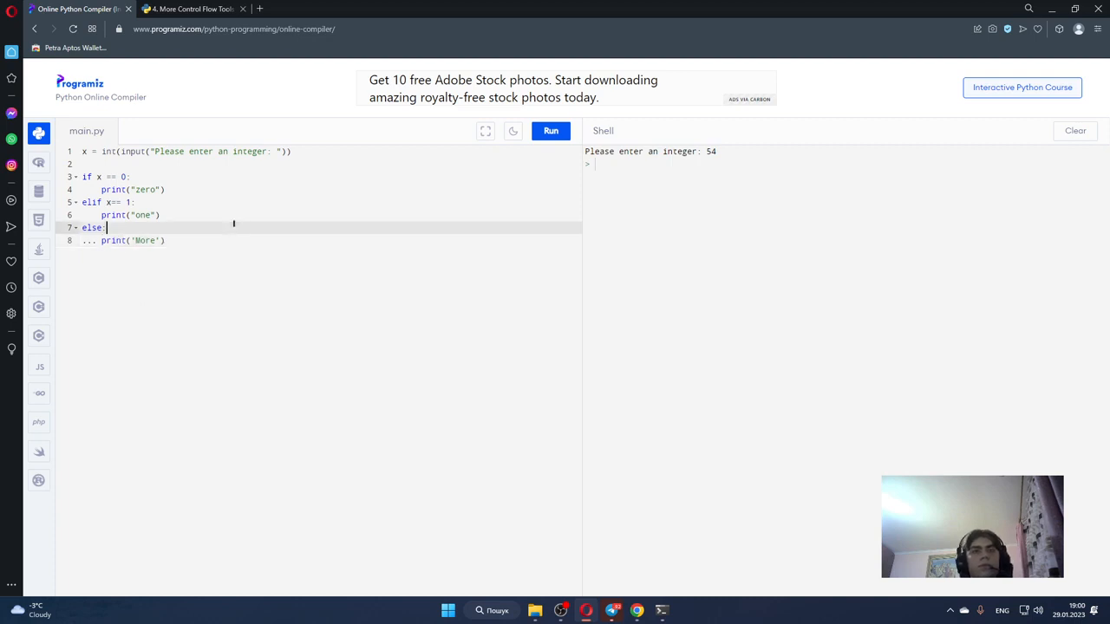
Step: Run the script and replace the stray '...' with indentation under else
click(549, 131)
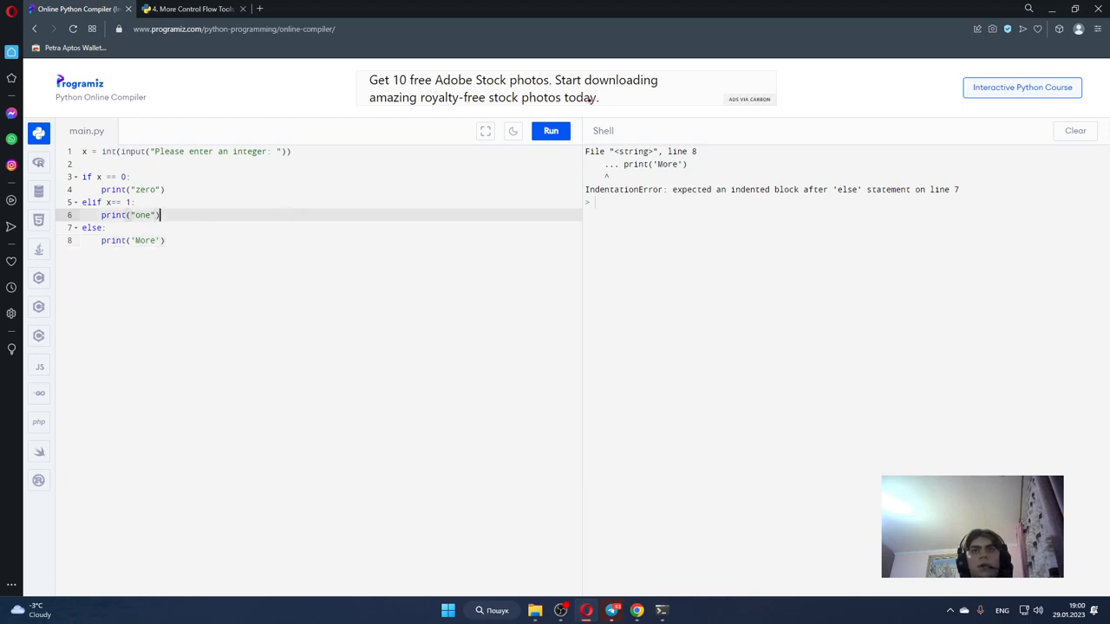
click(550, 131)
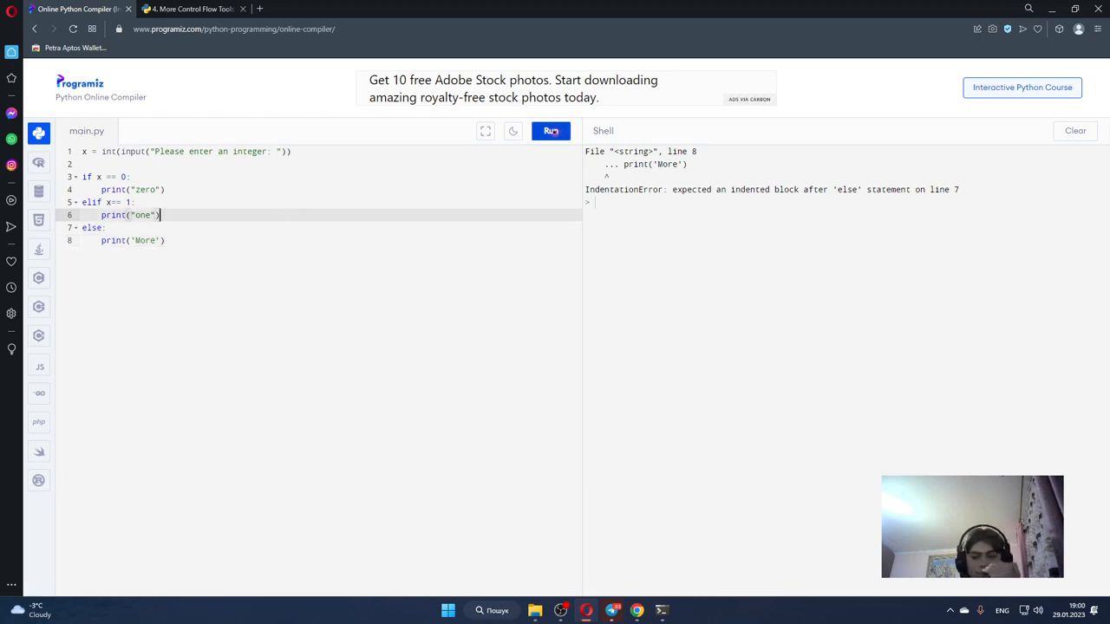
Step: Run the program with inputs 0, 1 and 432423, printing zero, one and More
click(550, 131)
text(0)
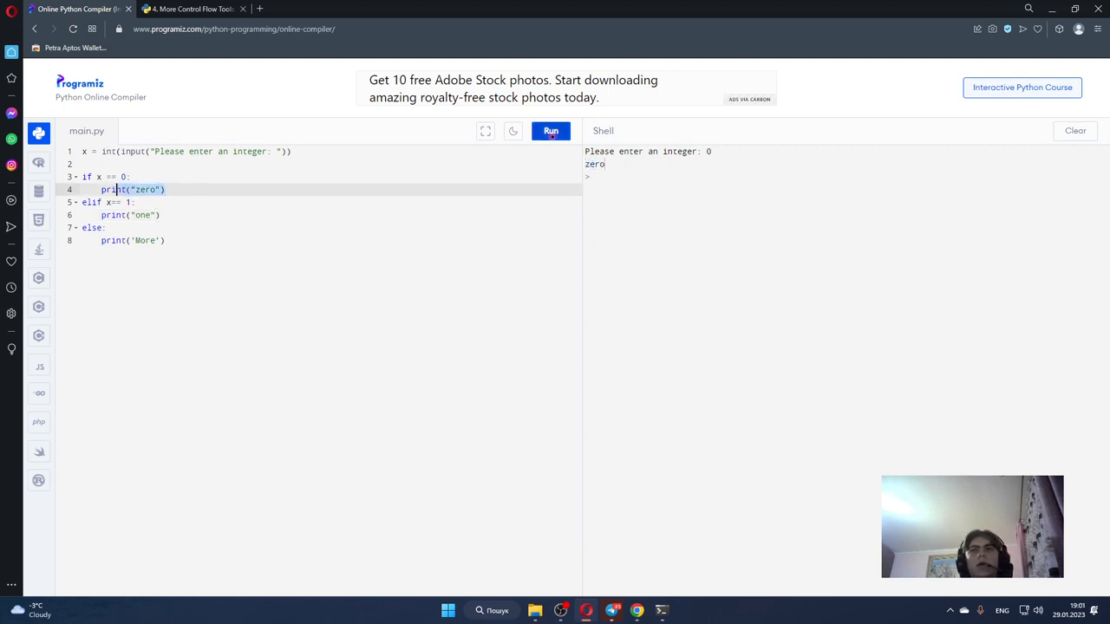
click(551, 130)
text(1)
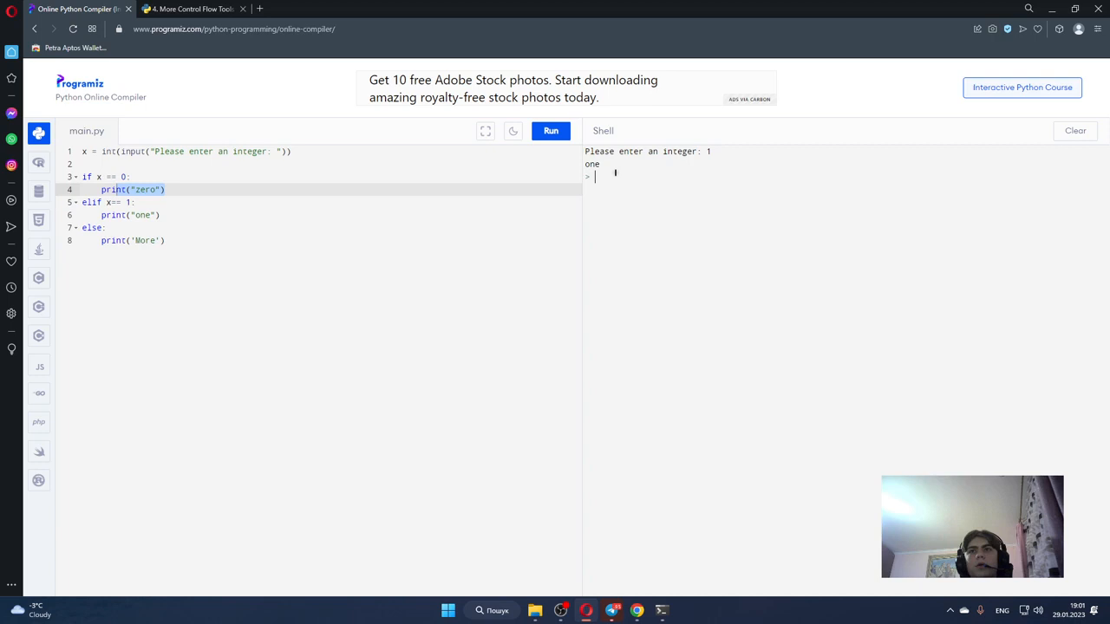
text(4324)
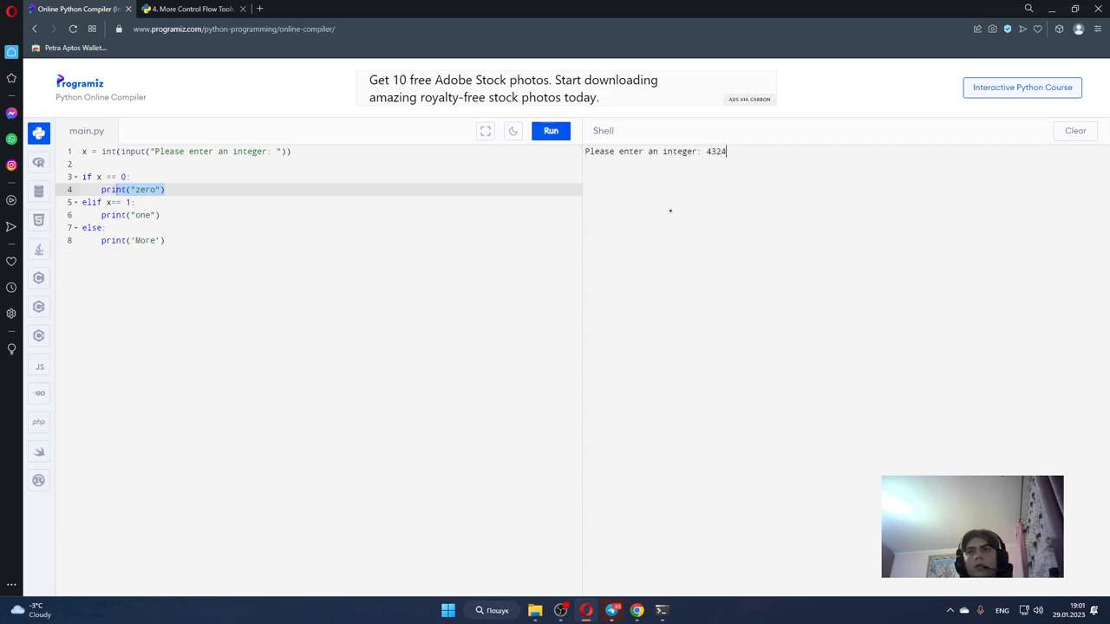
key(Enter)
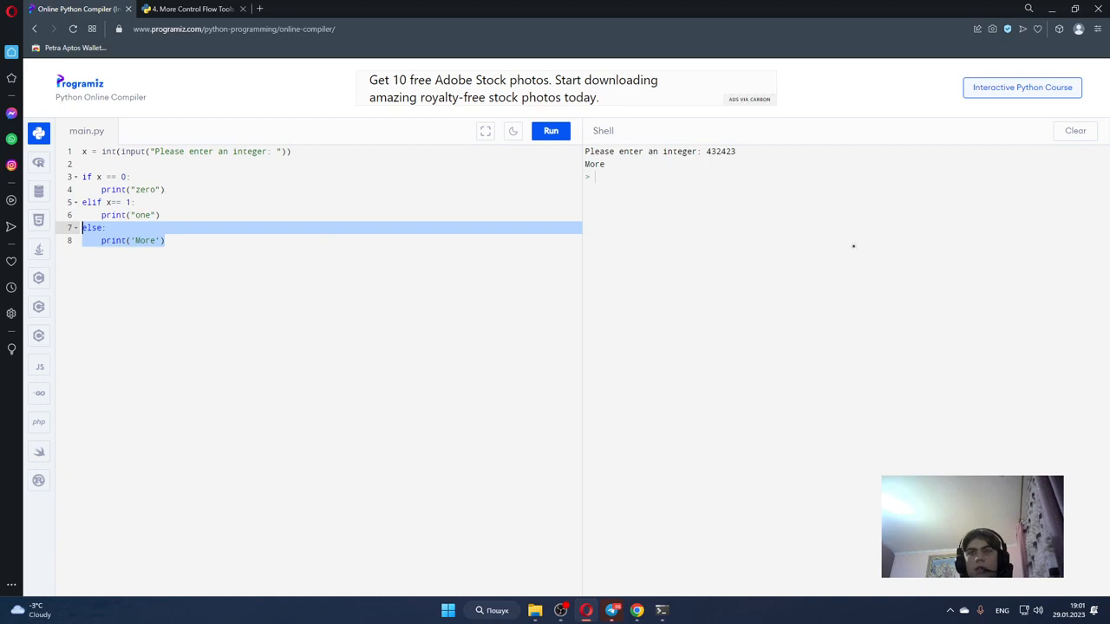
Step: Return to the Python tutorial and scroll down to section 4.2, for Statements
click(196, 10)
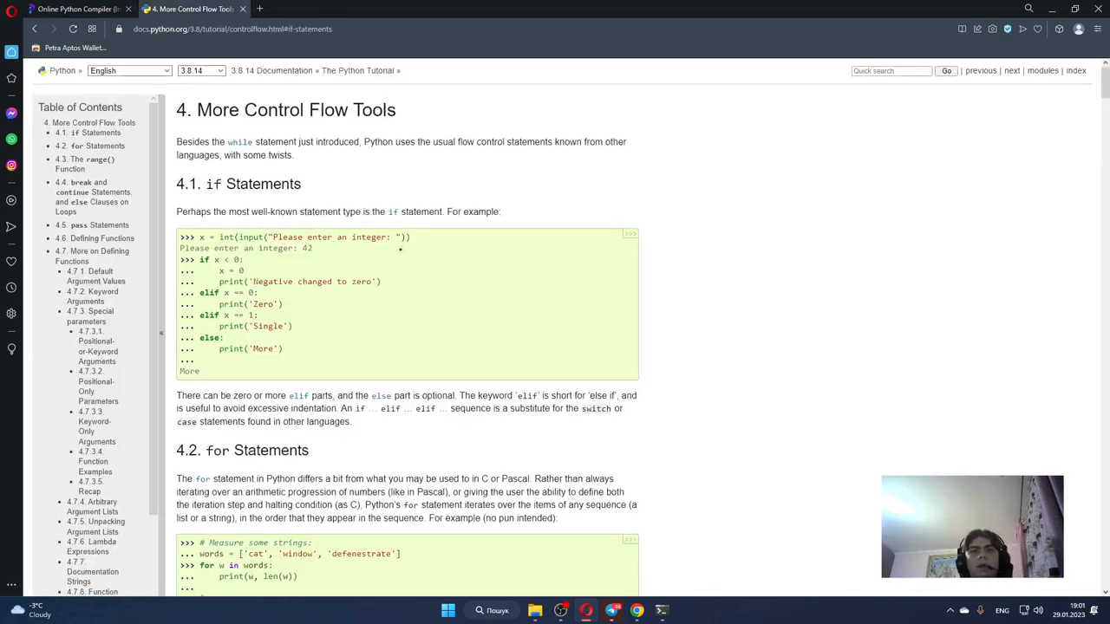
scroll(down, 3)
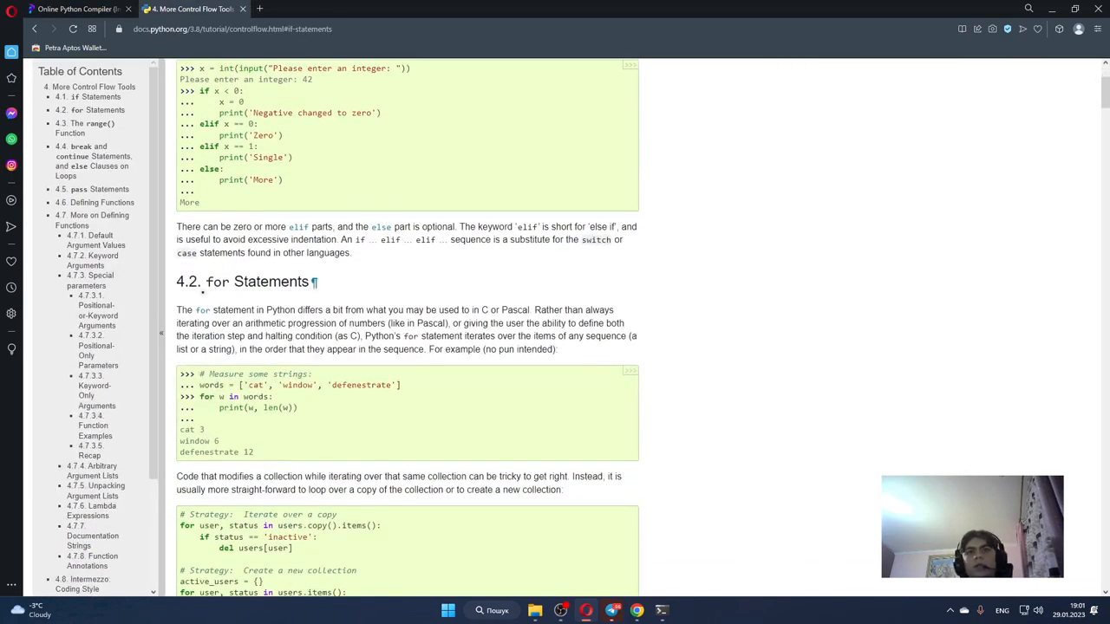
scroll(down, 3)
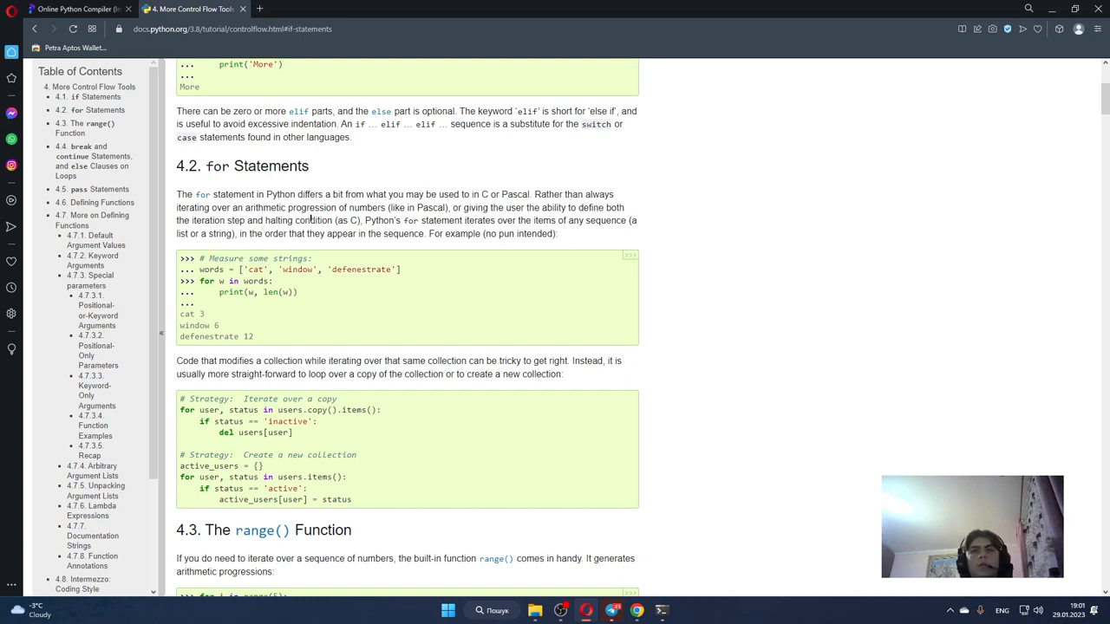
mouse_move(431, 218)
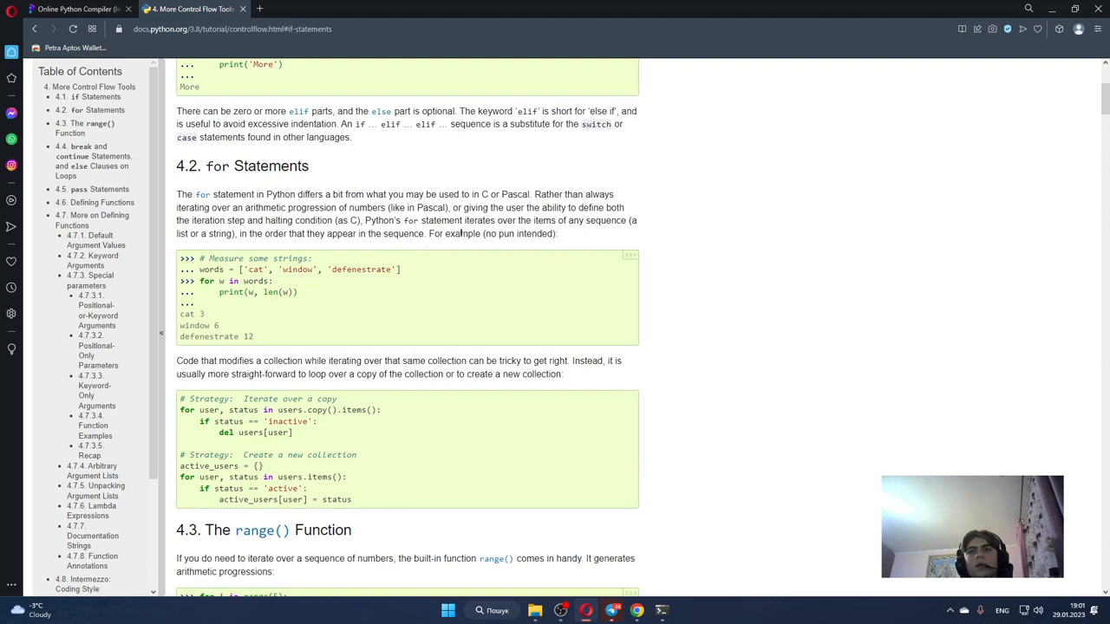
mouse_move(551, 251)
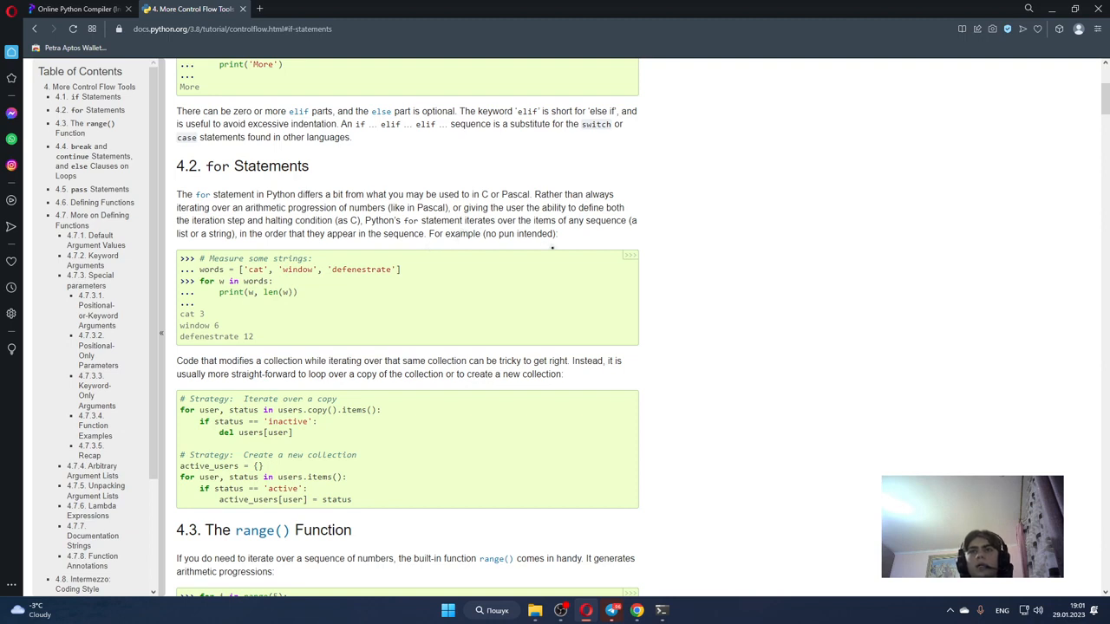
mouse_move(501, 253)
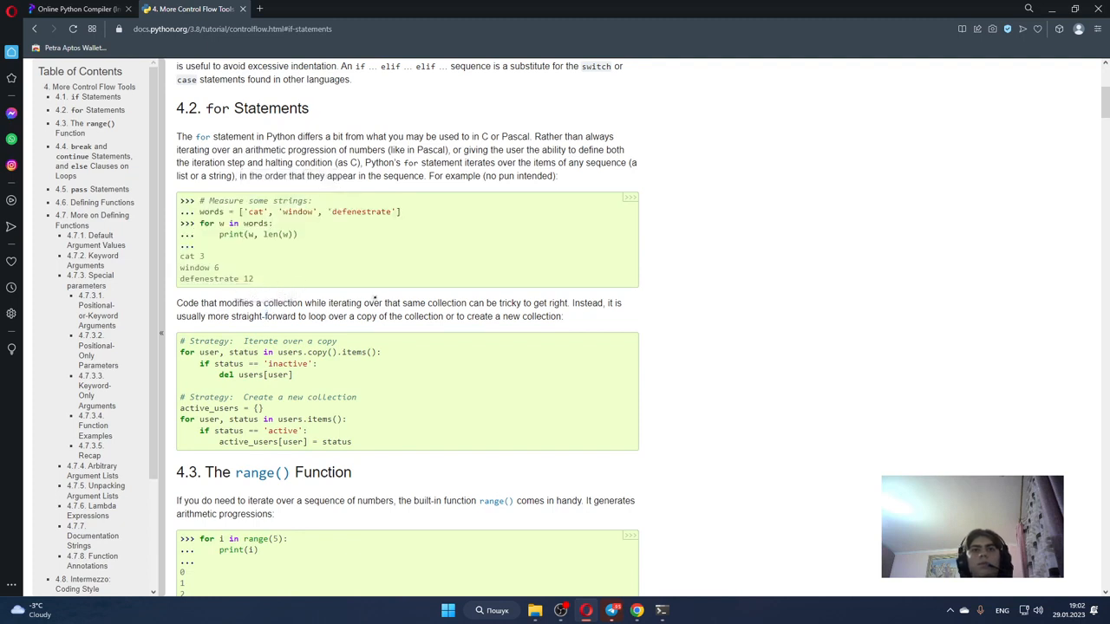
mouse_move(242, 319)
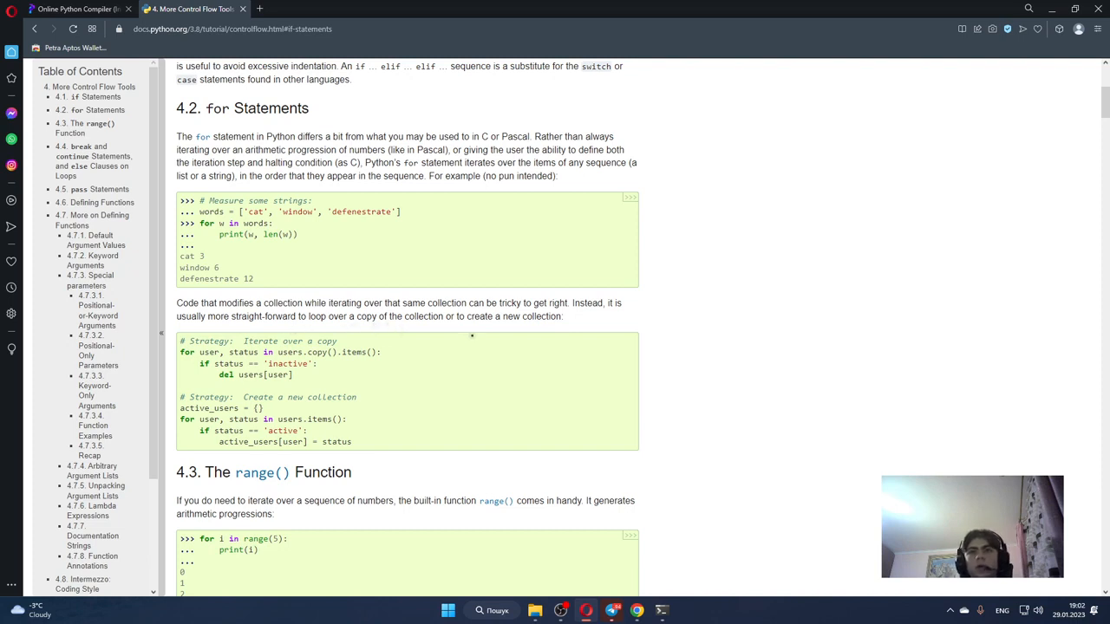
Step: Scroll through the range() Function examples using len(), print(range) and sum
scroll(down, 3)
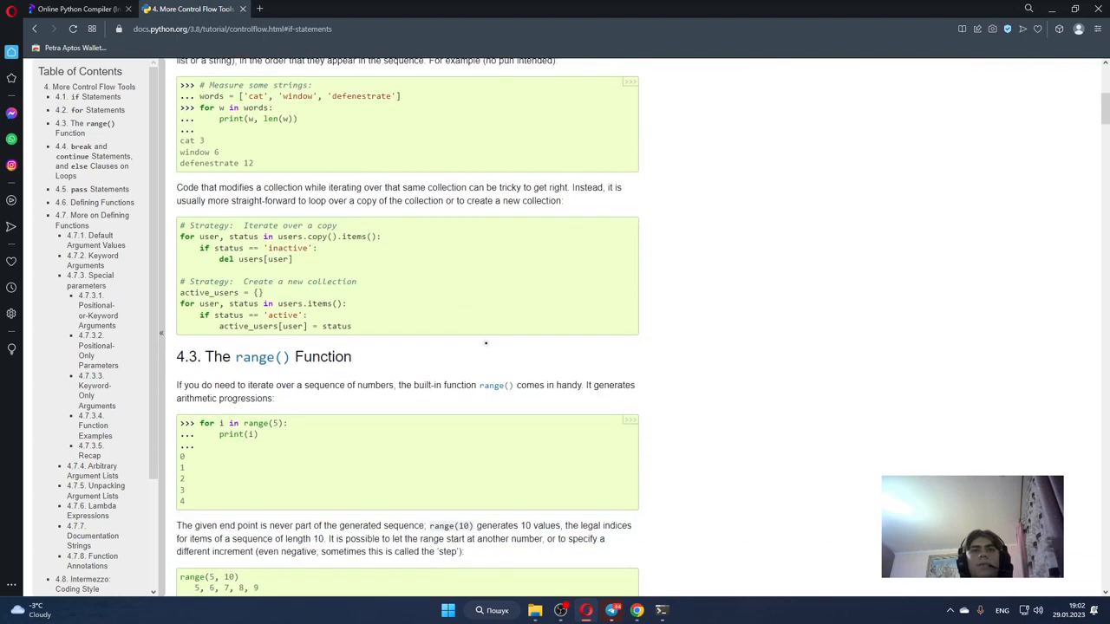
scroll(down, 3)
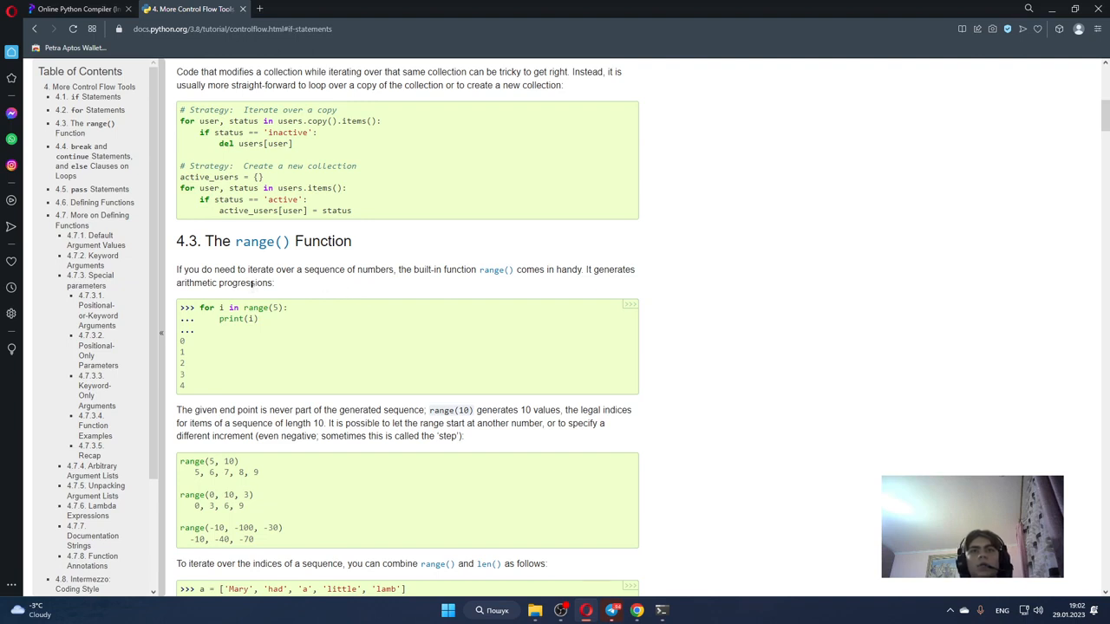
mouse_move(358, 276)
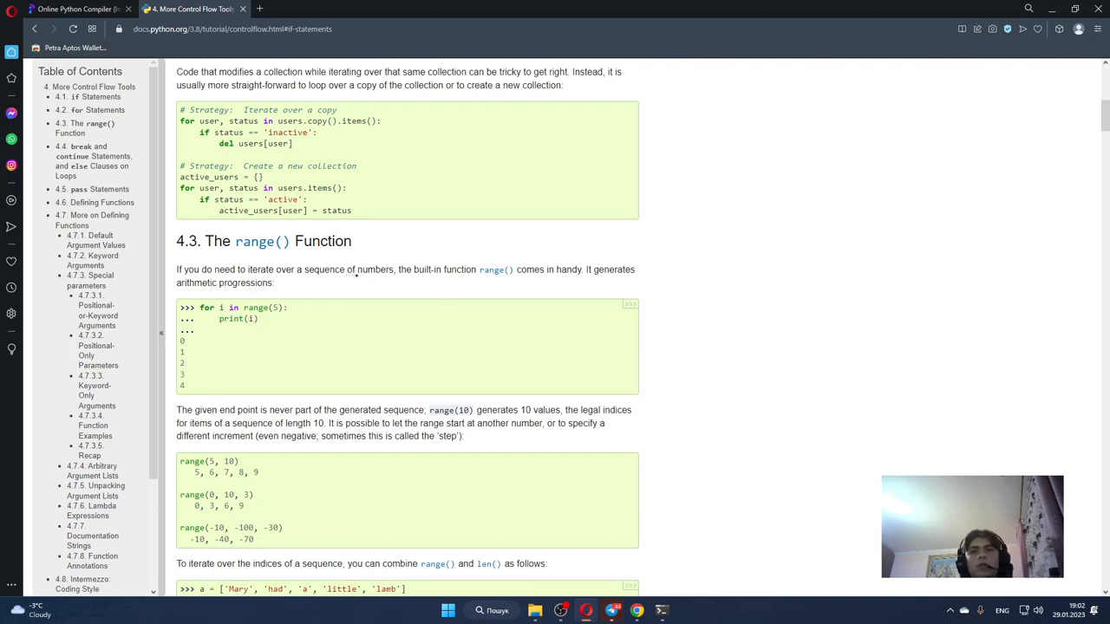
mouse_move(415, 287)
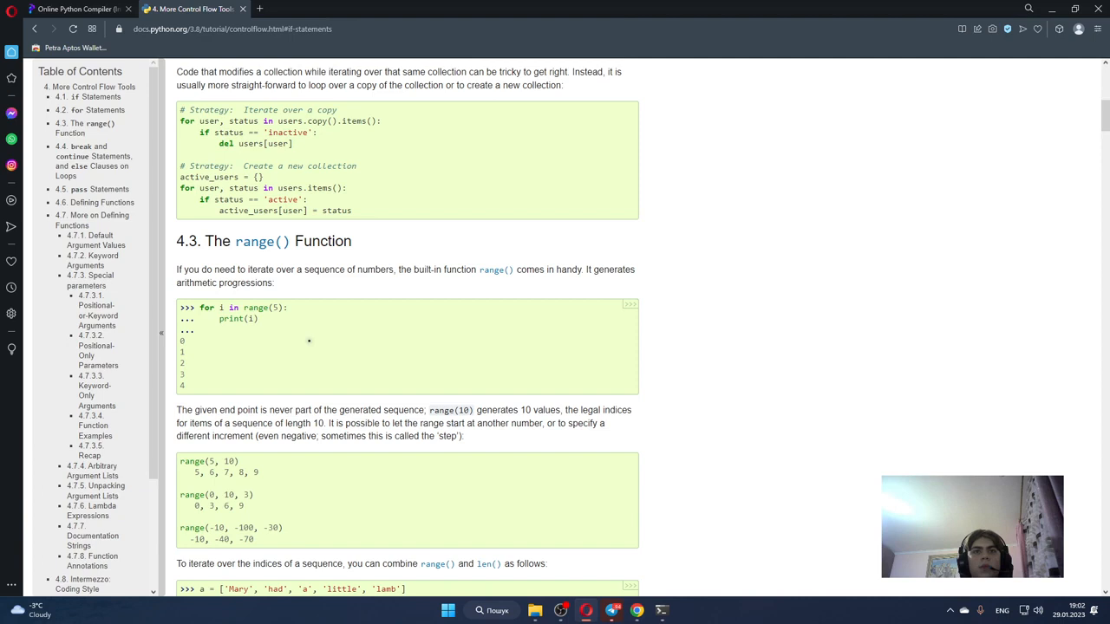
scroll(down, 3)
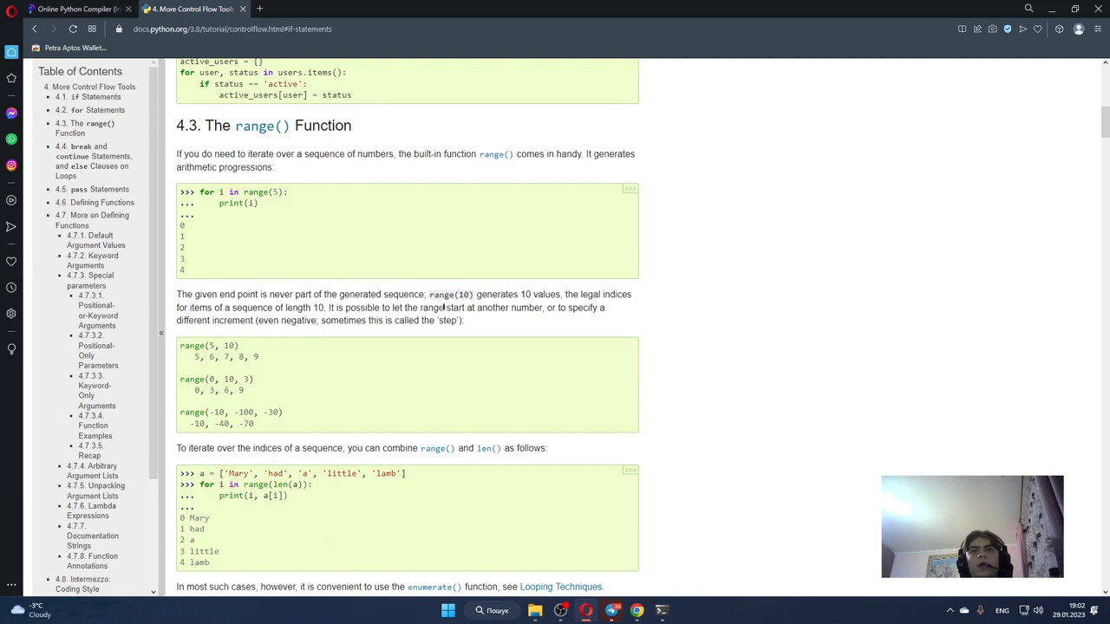
mouse_move(541, 308)
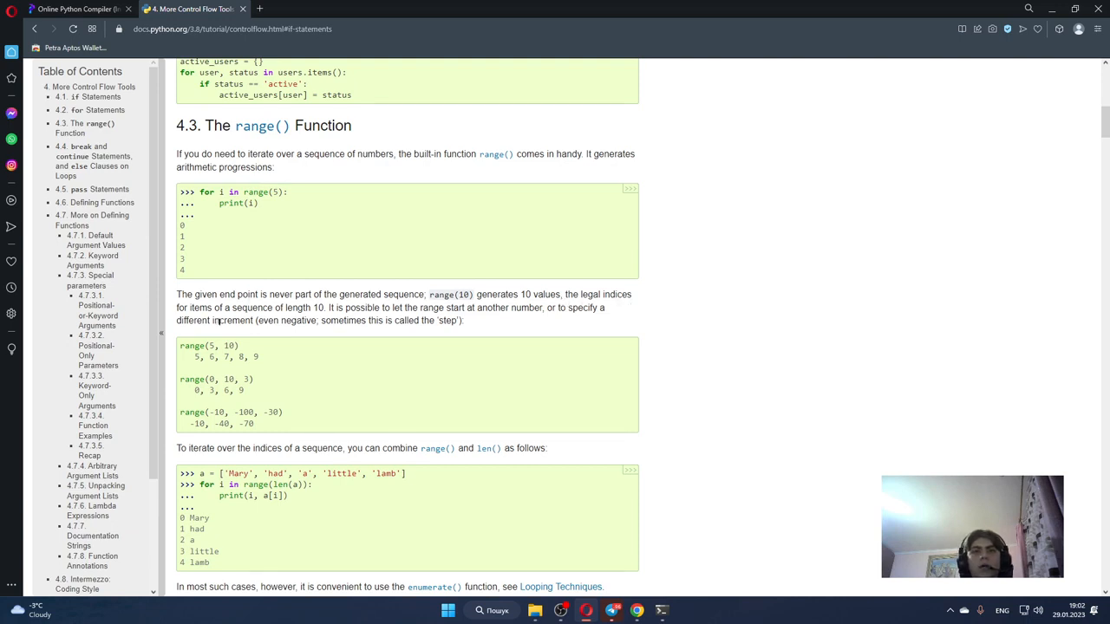
mouse_move(317, 320)
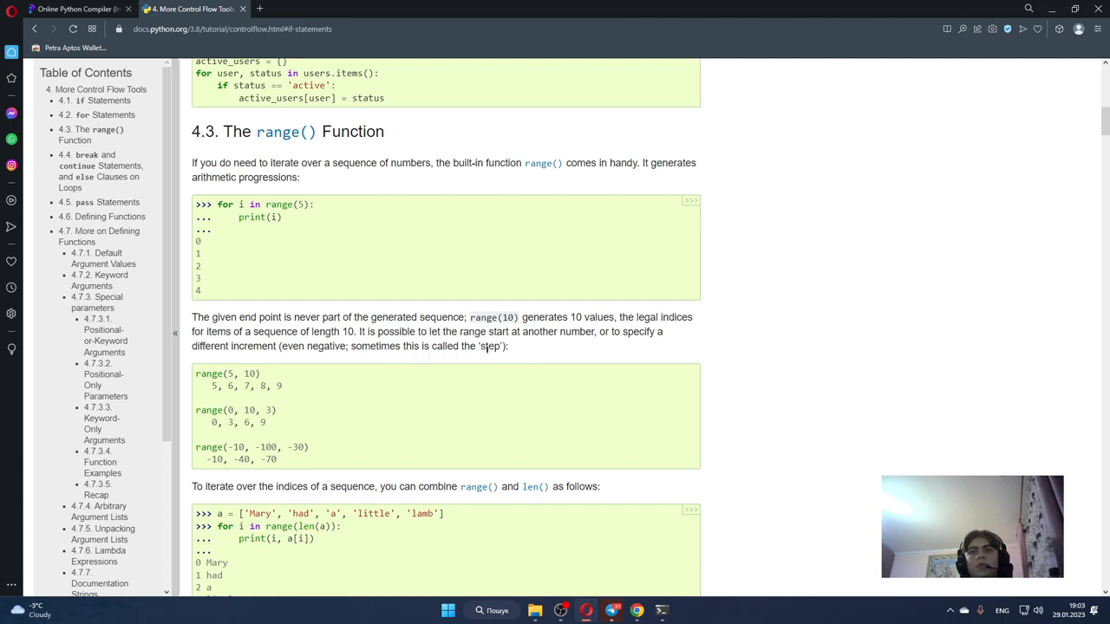
scroll(down, 3)
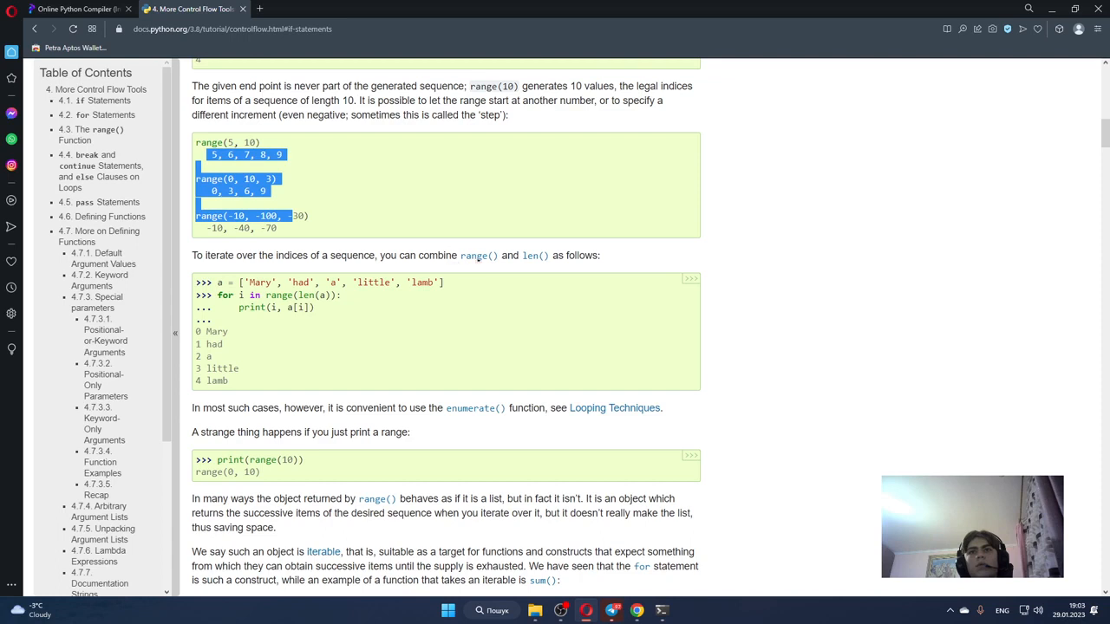
scroll(down, 3)
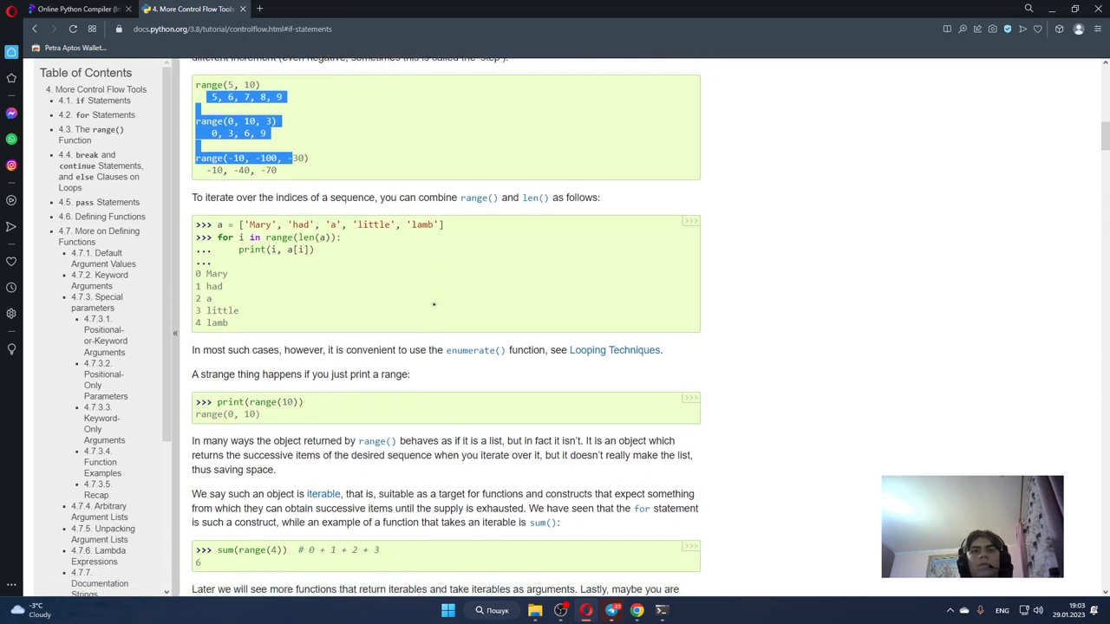
scroll(down, 3)
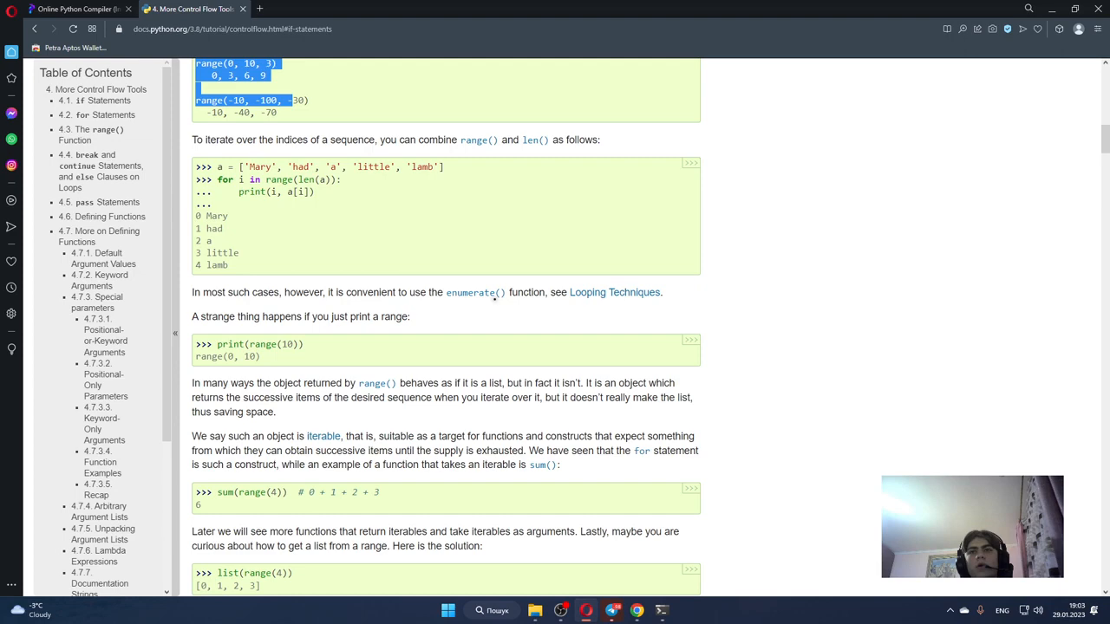
mouse_move(626, 292)
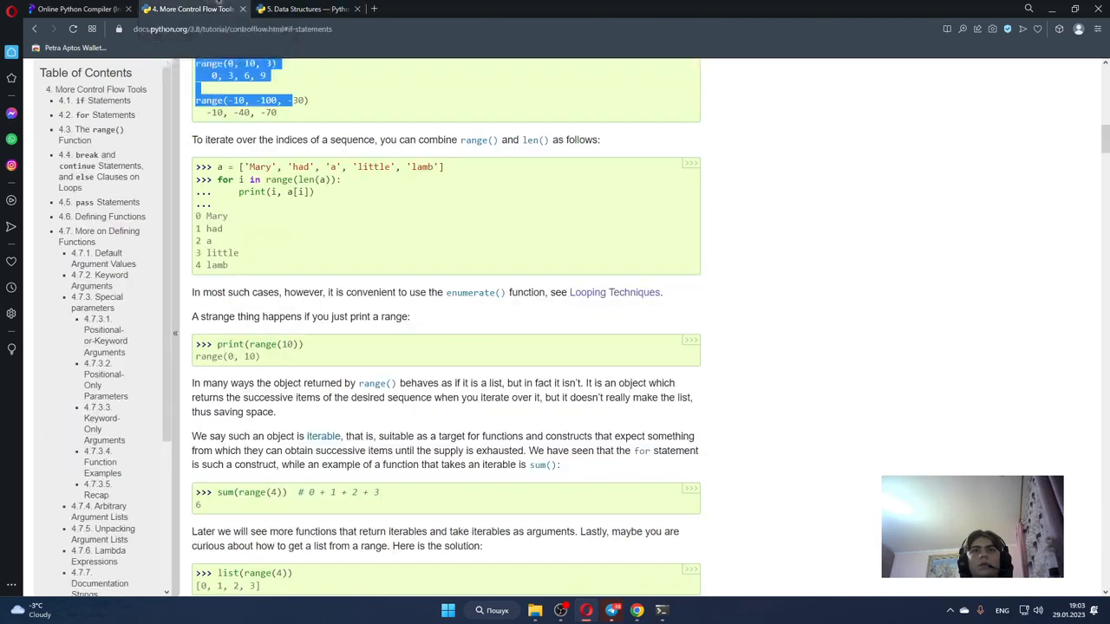
scroll(down, 3)
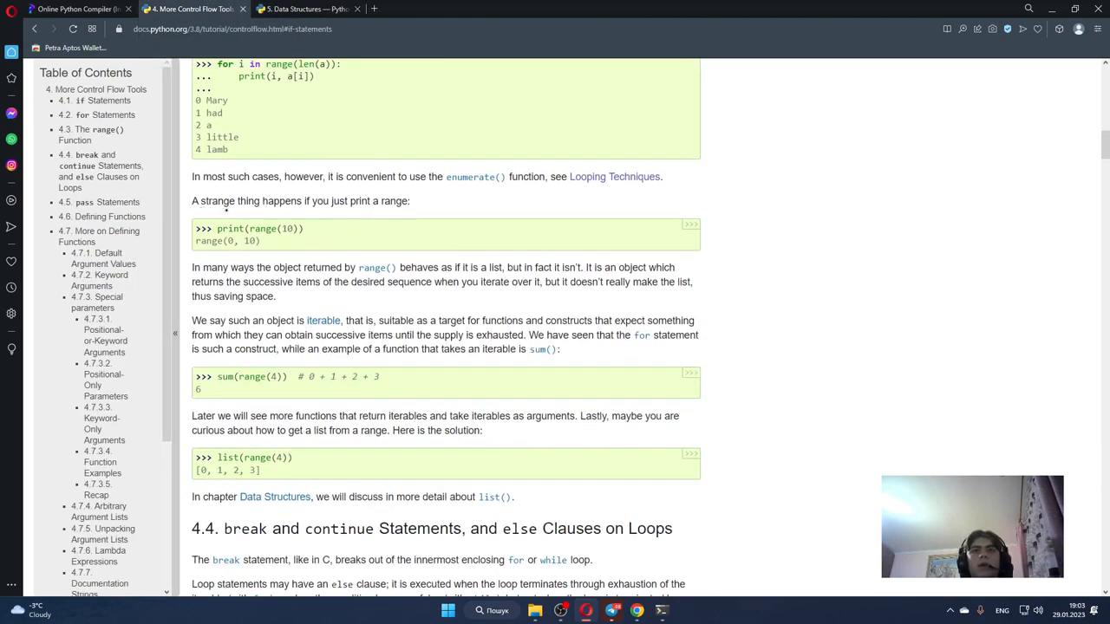
mouse_move(331, 212)
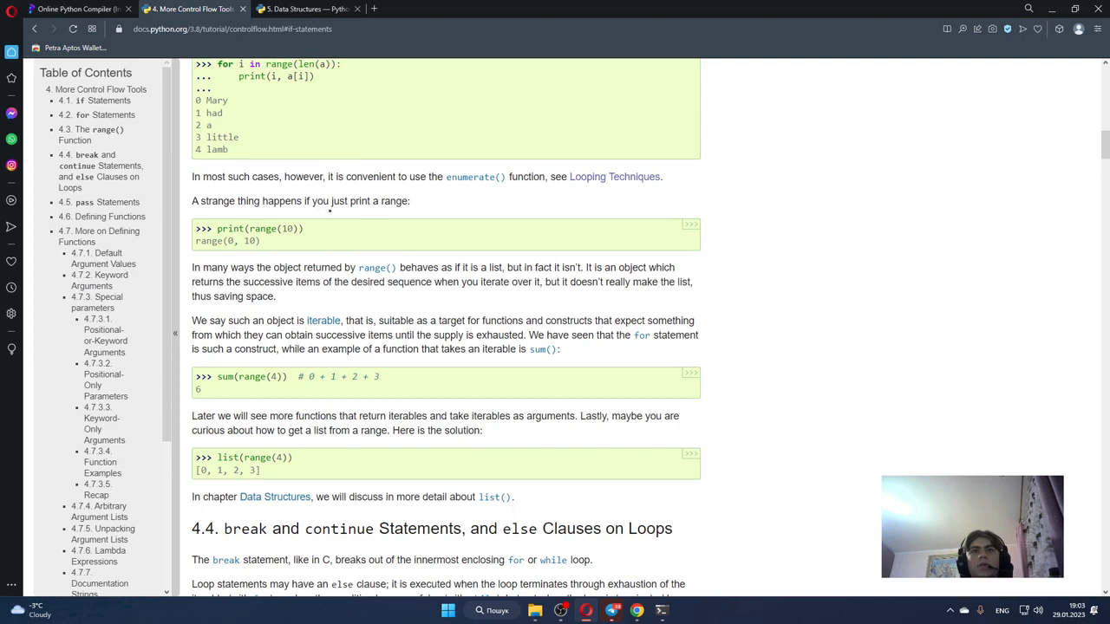
scroll(down, 3)
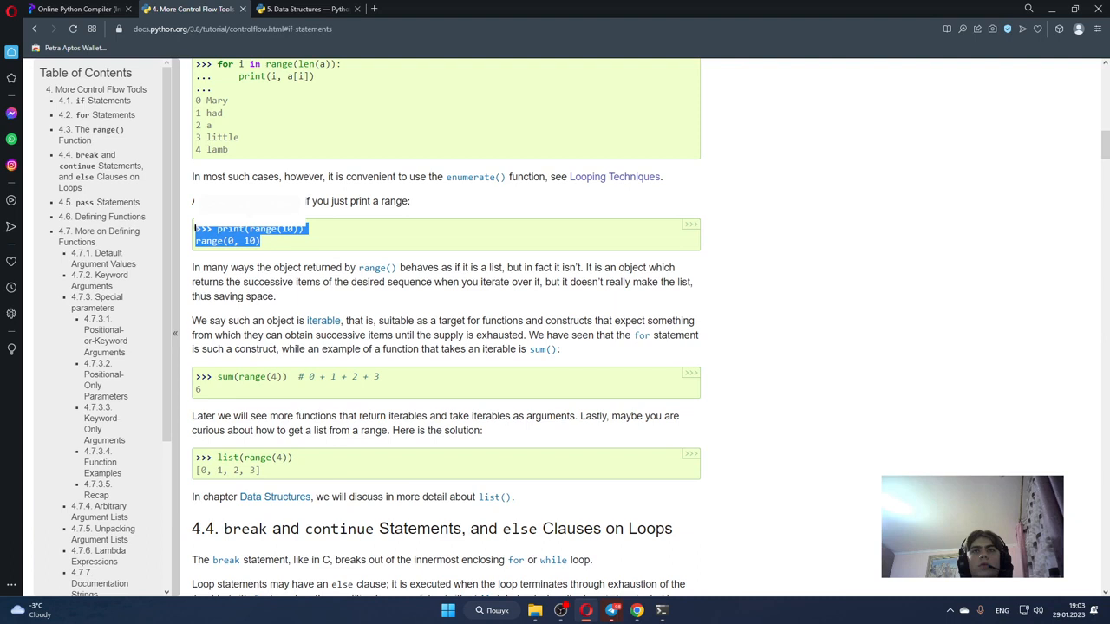
click(329, 297)
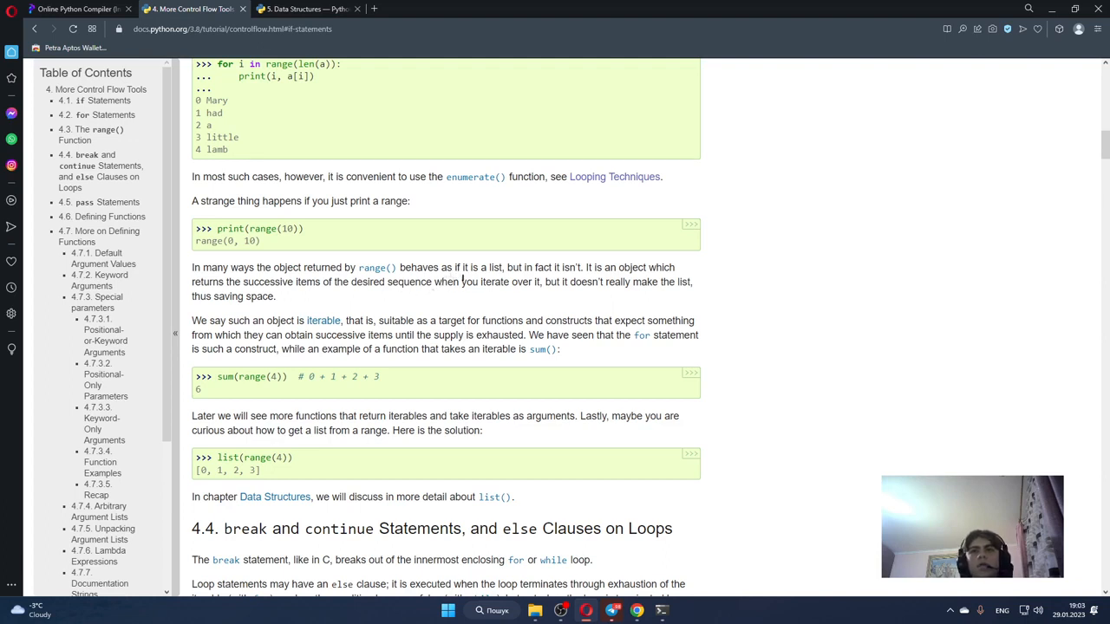
mouse_move(561, 301)
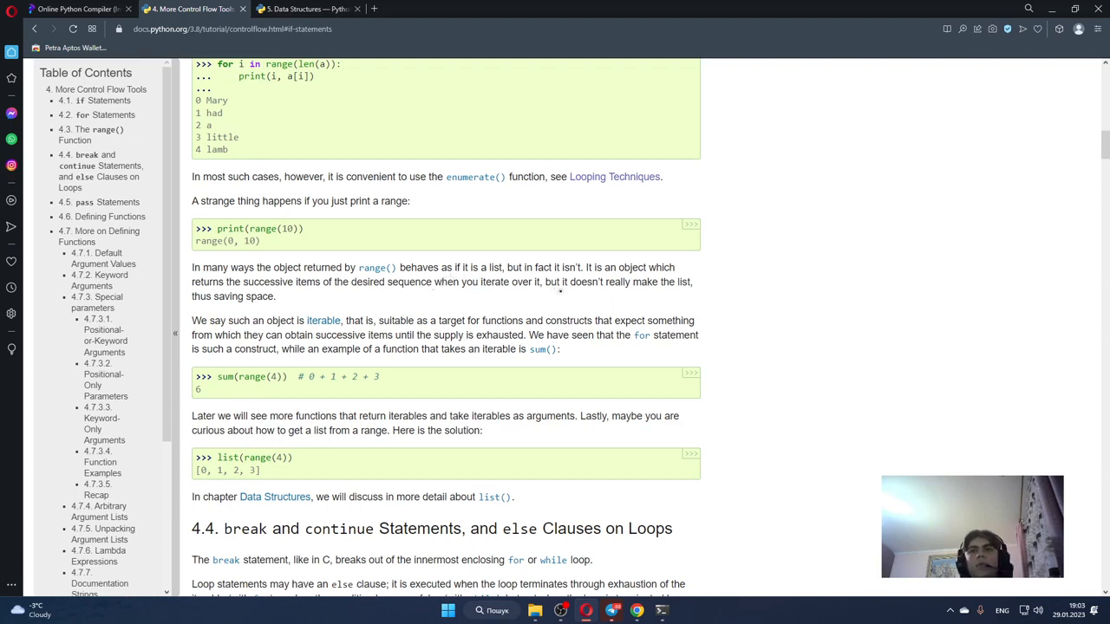
mouse_move(597, 281)
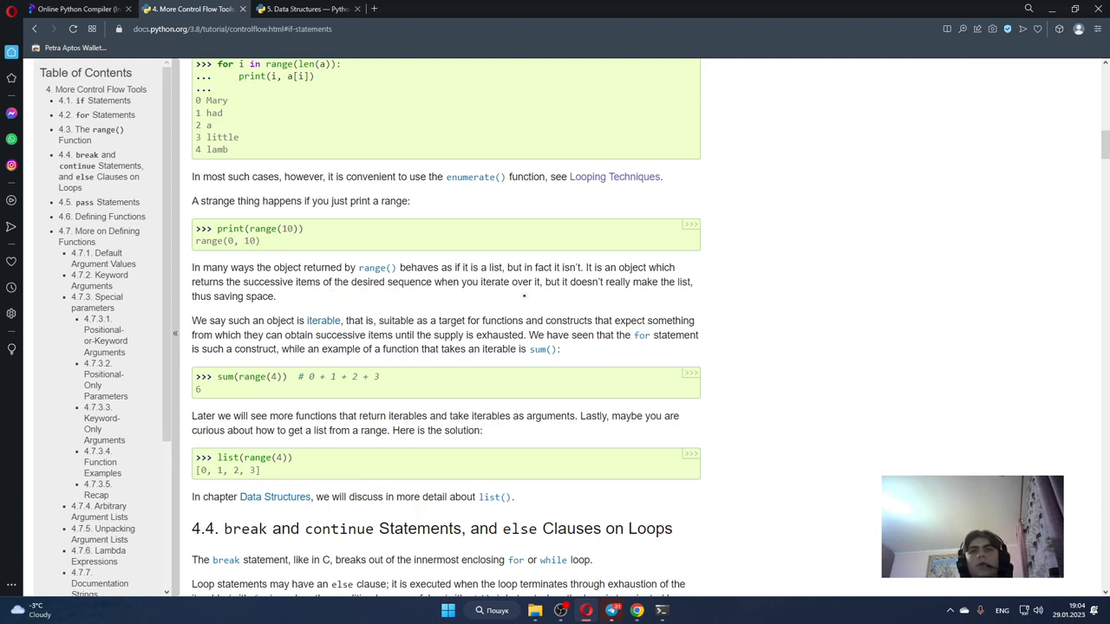
mouse_move(608, 293)
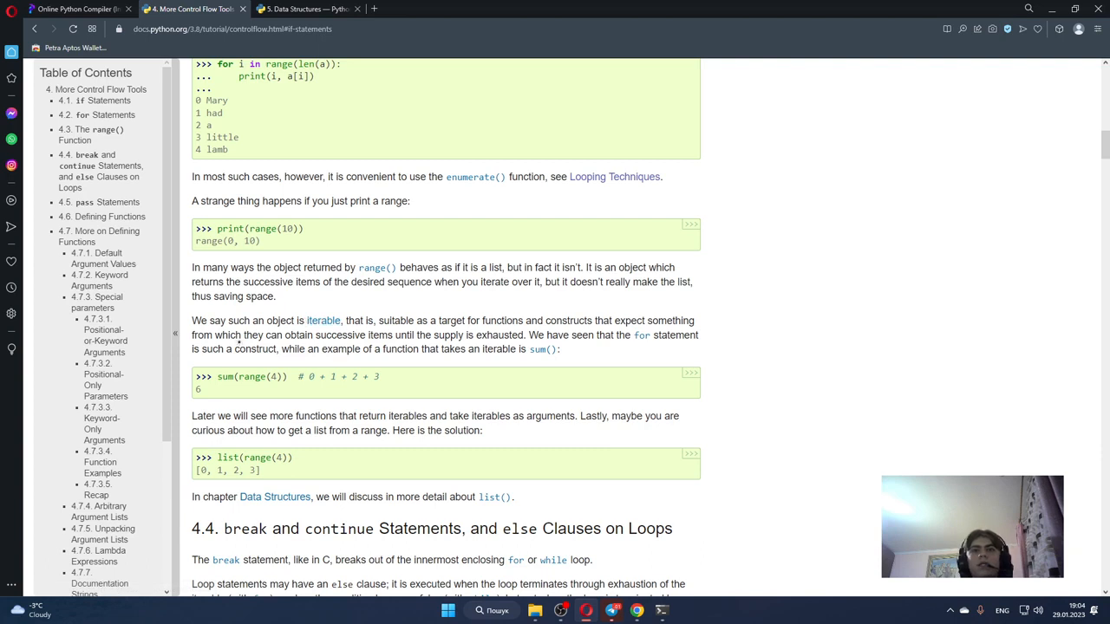
mouse_move(322, 320)
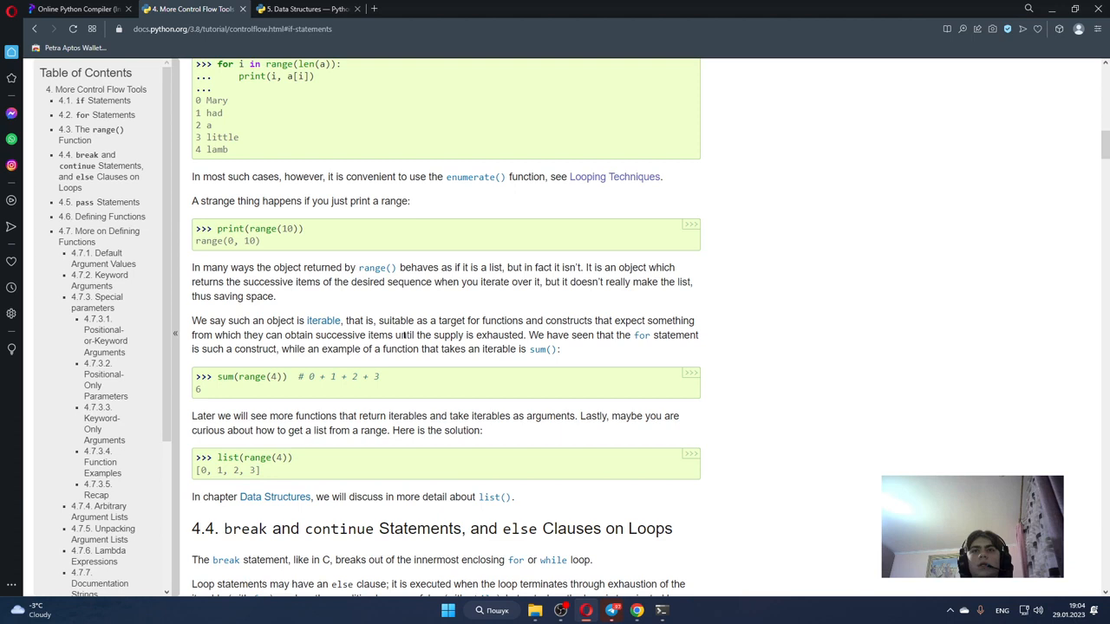
mouse_move(549, 350)
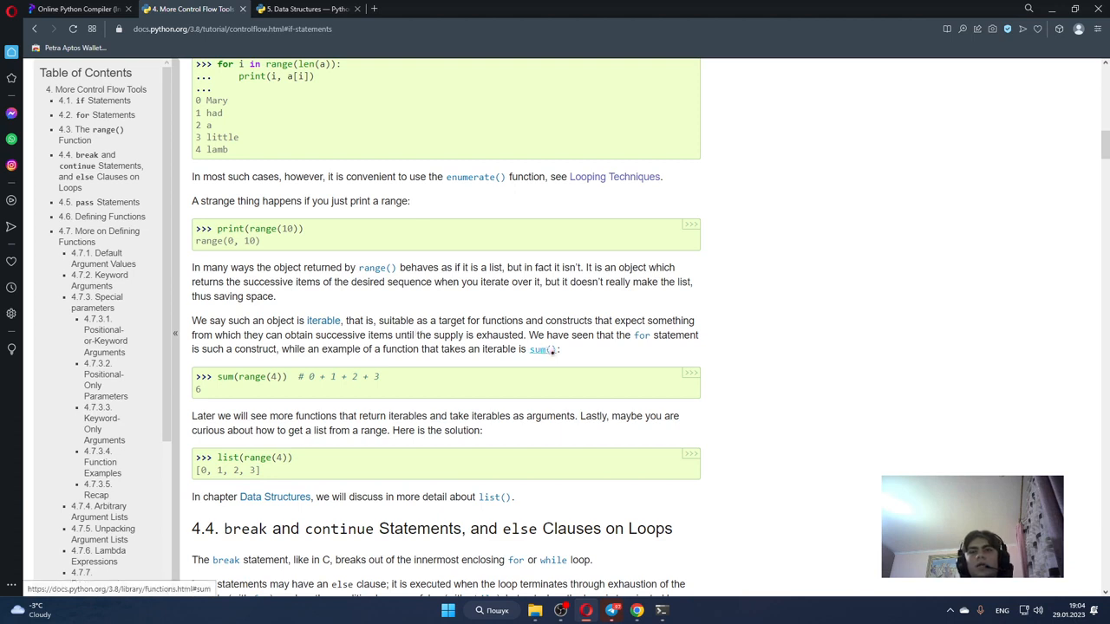
mouse_move(580, 332)
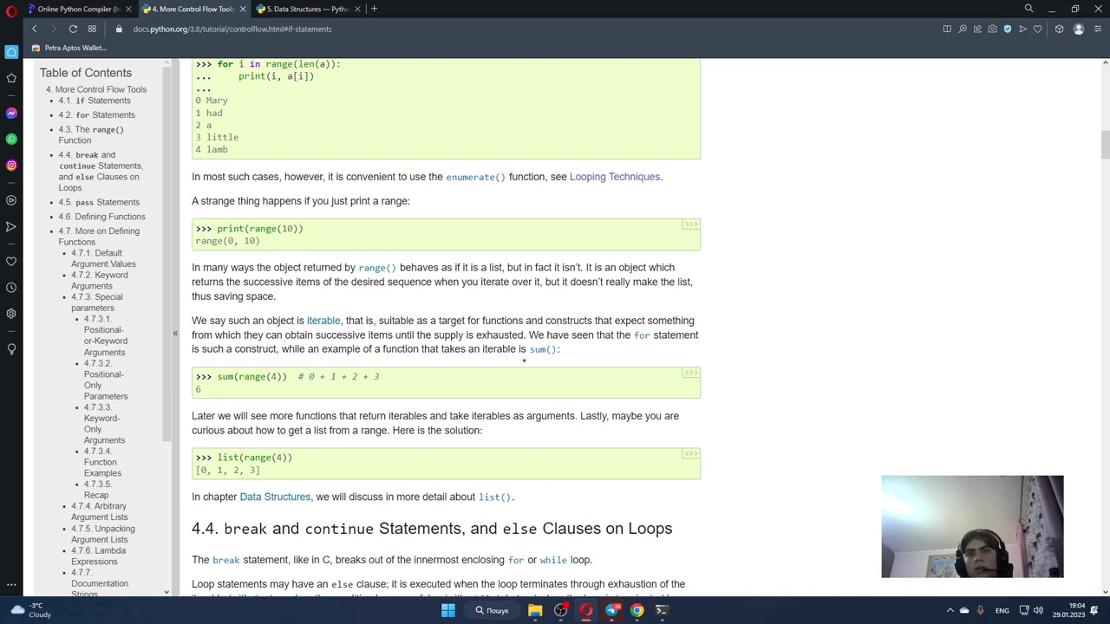
scroll(down, 3)
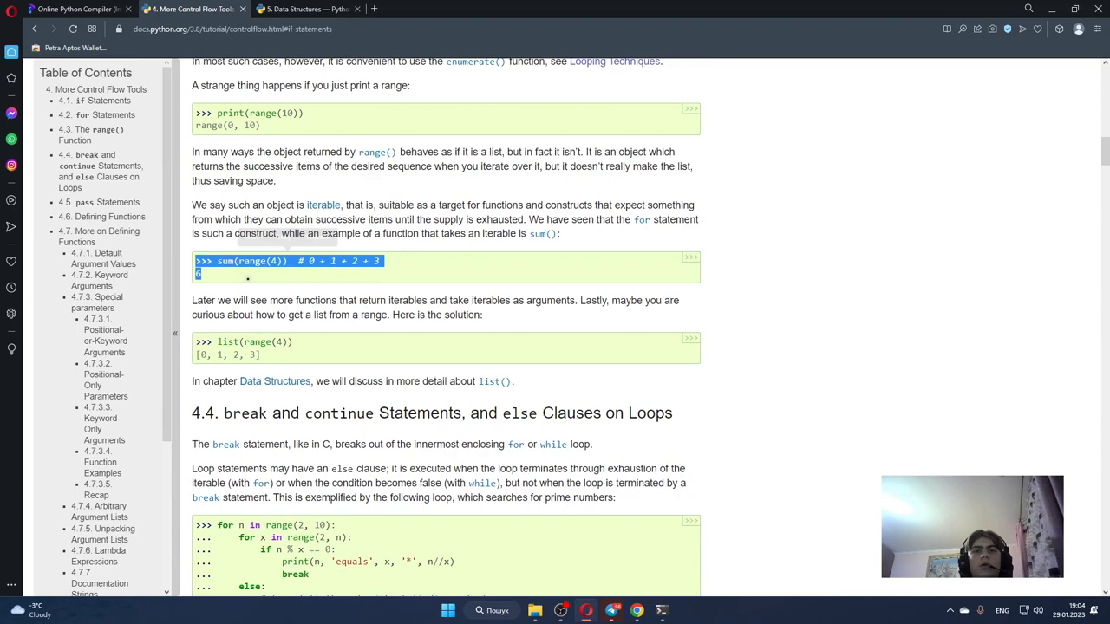
scroll(down, 3)
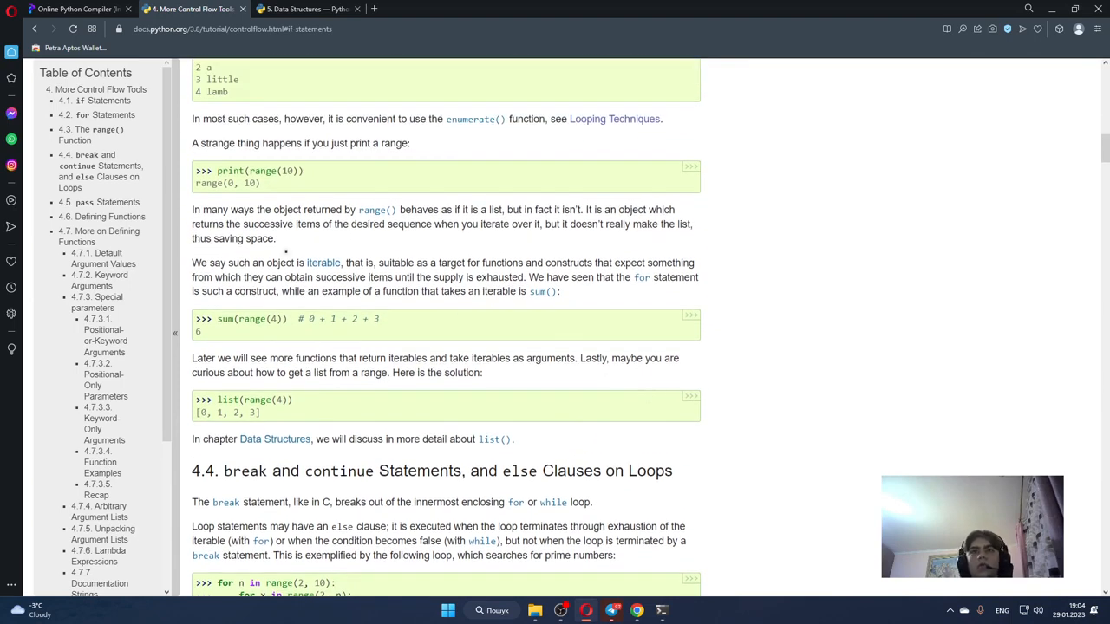
scroll(up, 3)
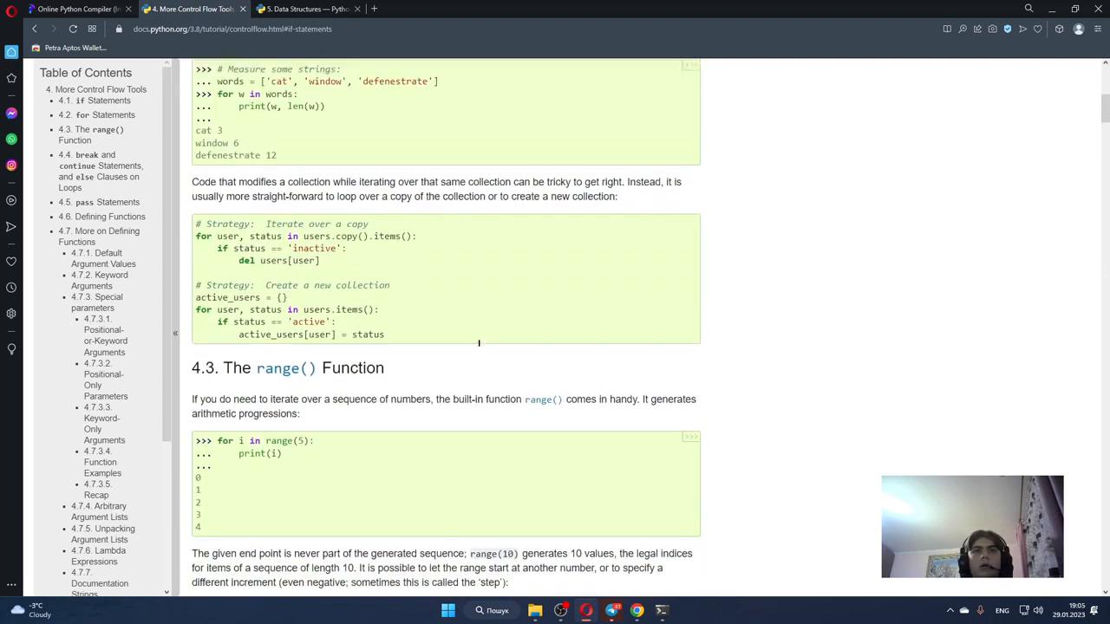
scroll(up, 3)
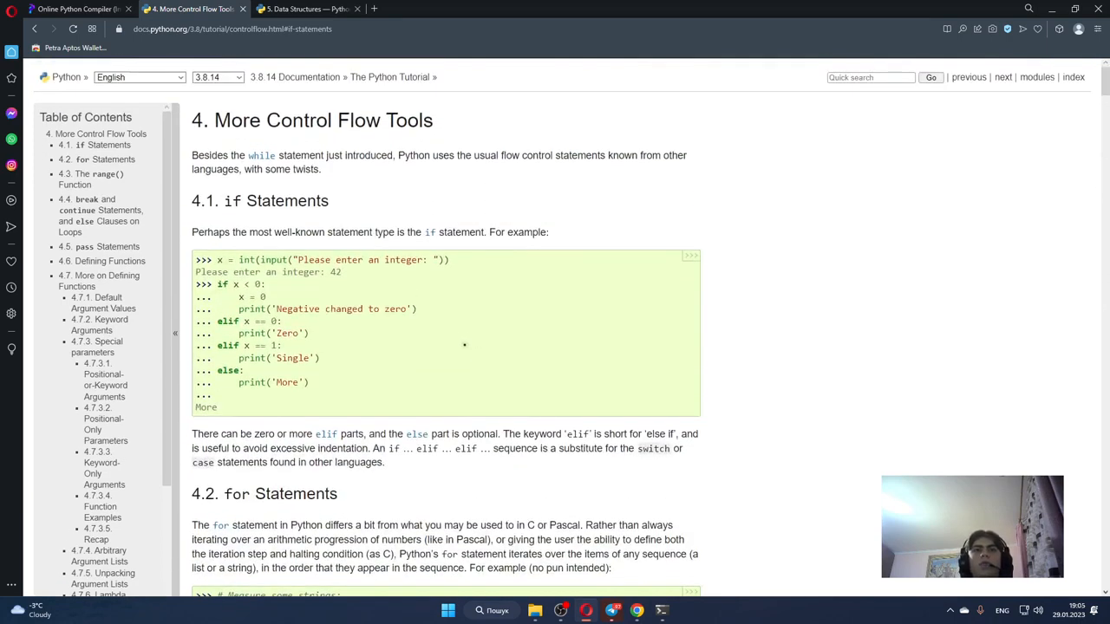
double_click(271, 200)
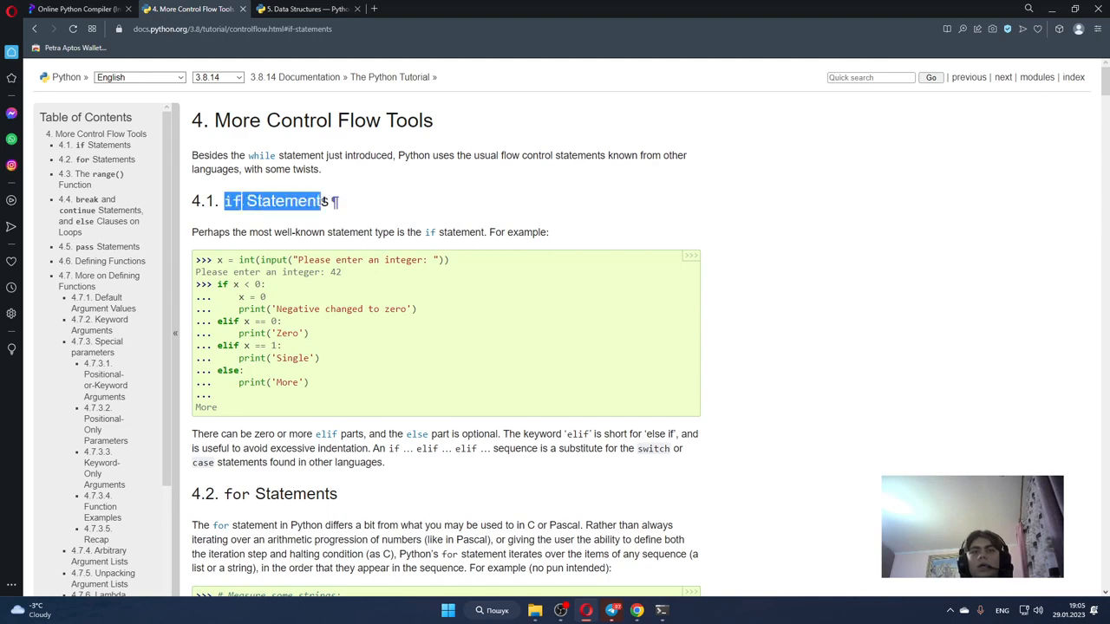
scroll(down, 3)
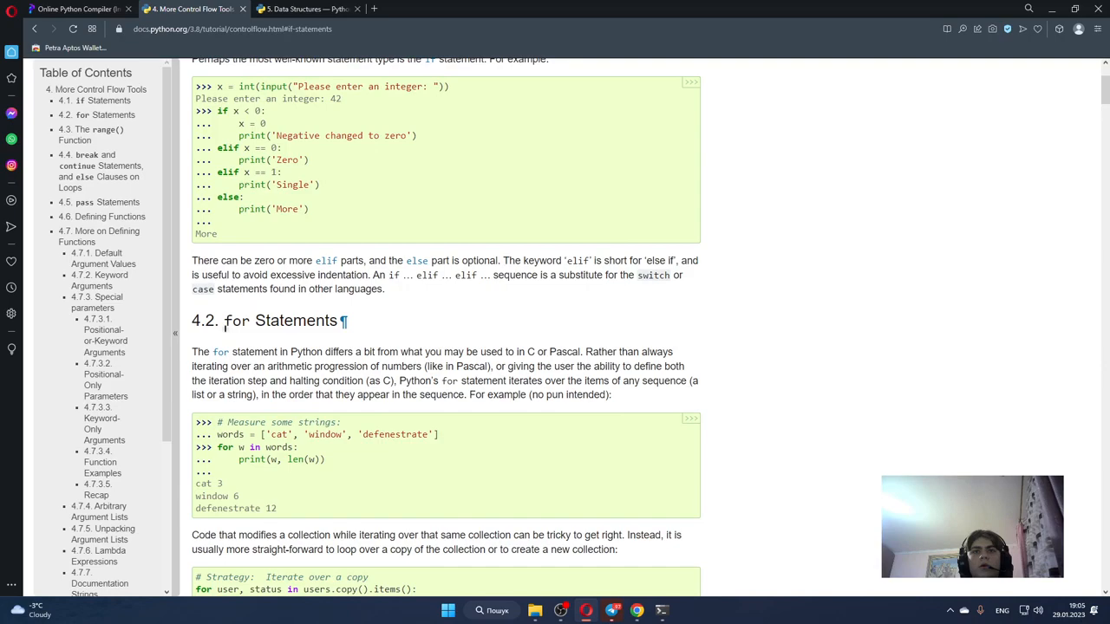
scroll(down, 3)
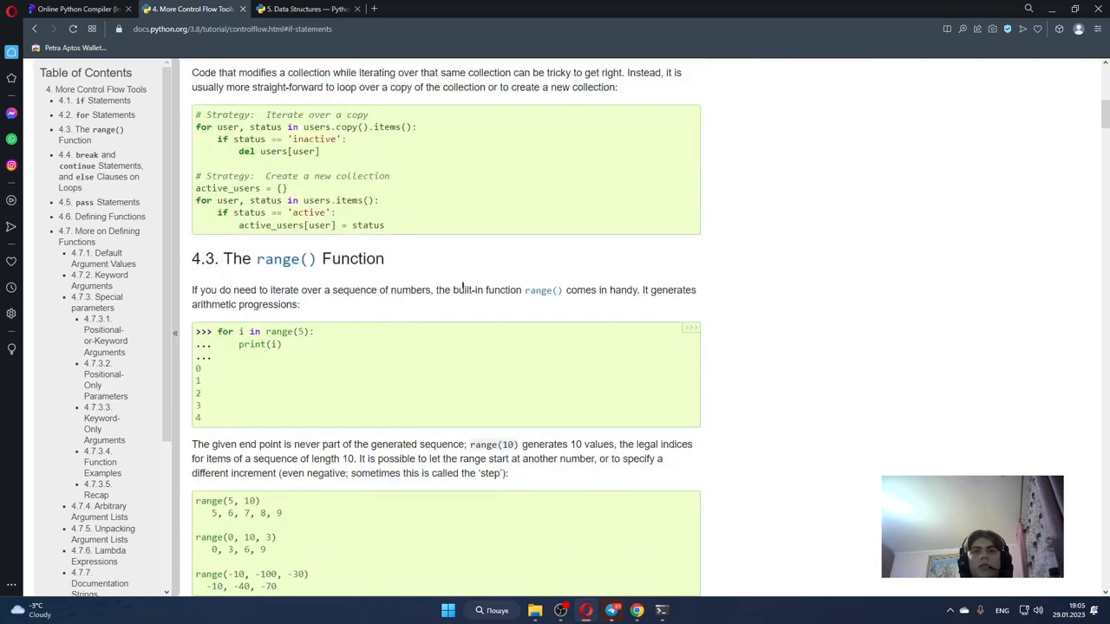
scroll(up, 3)
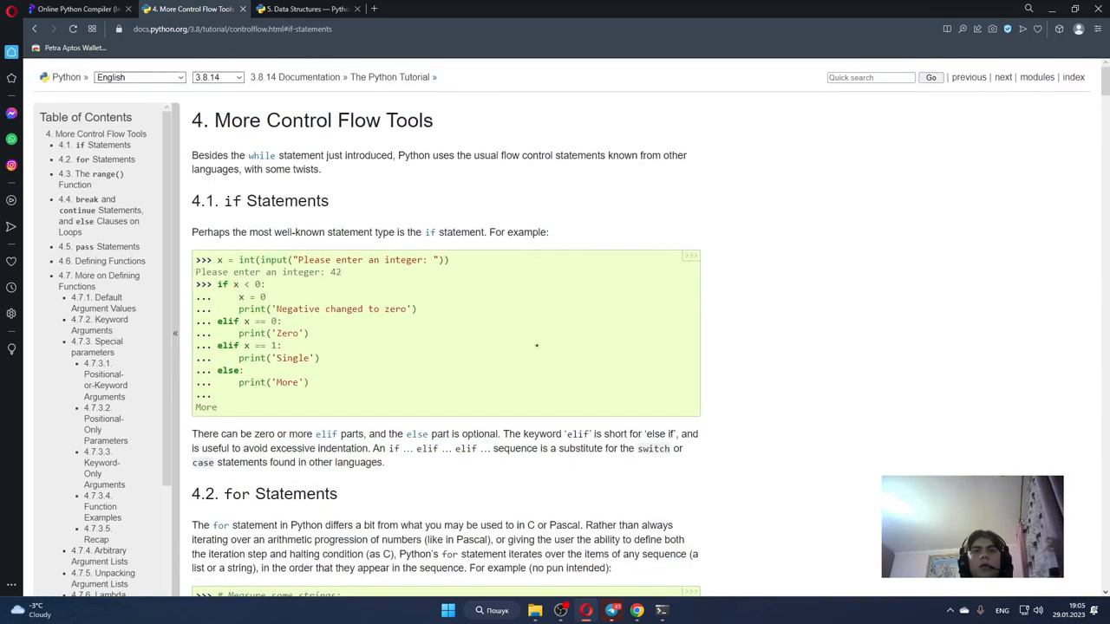
double_click(325, 121)
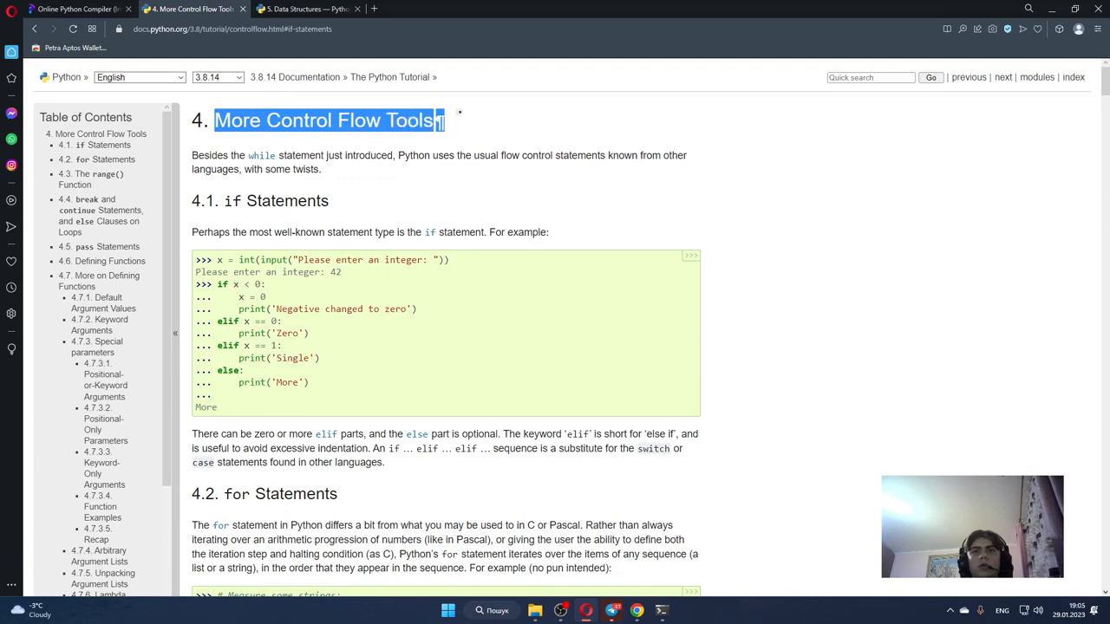
scroll(down, 3)
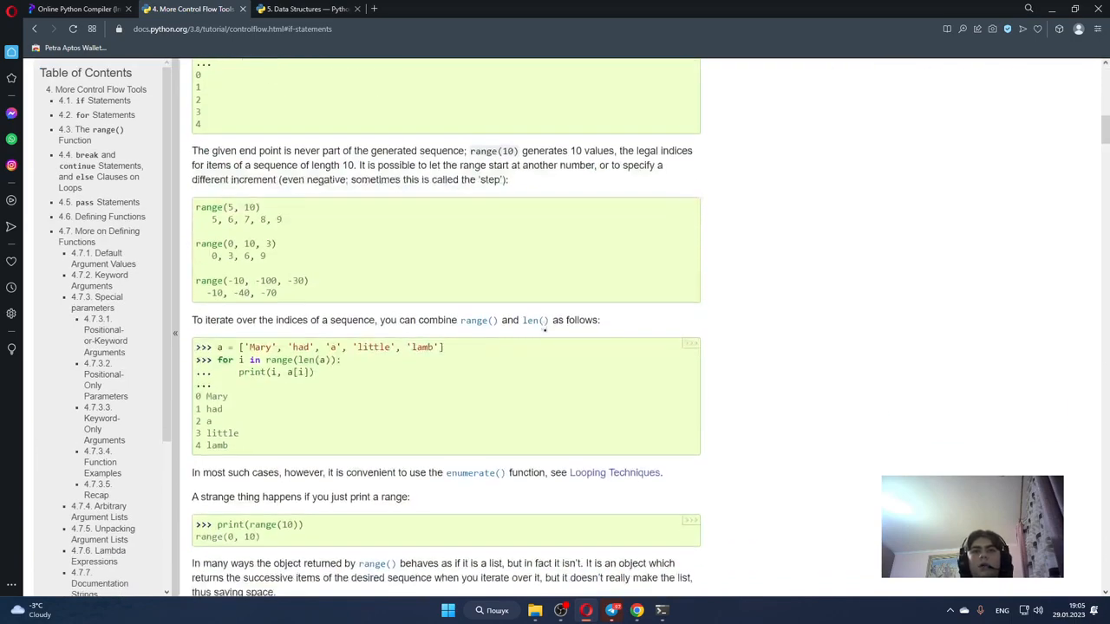
scroll(down, 3)
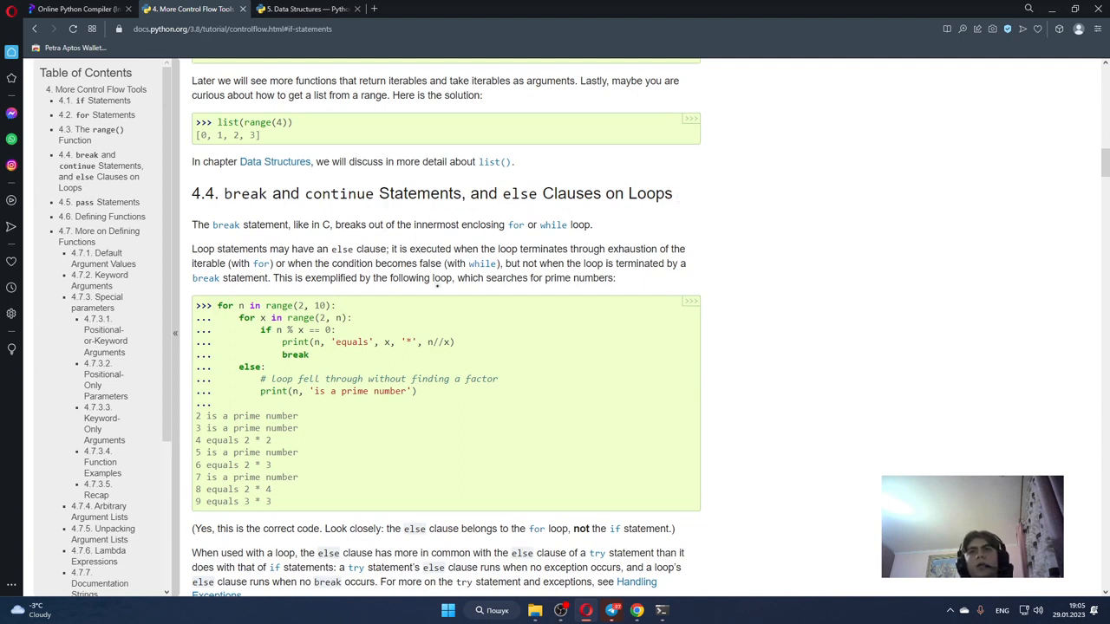
mouse_move(677, 232)
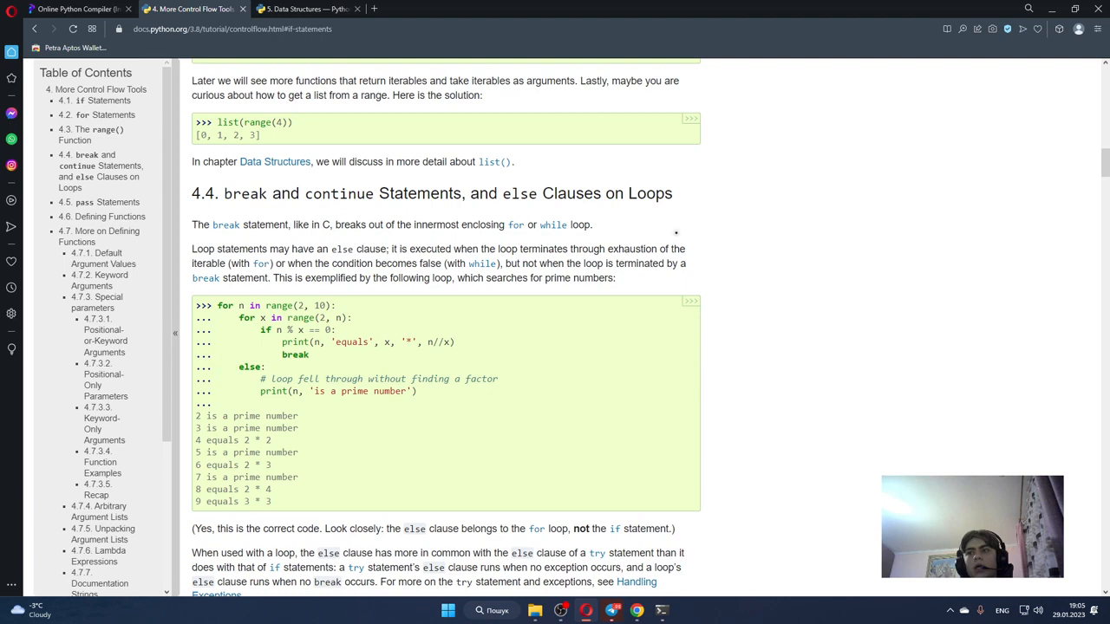